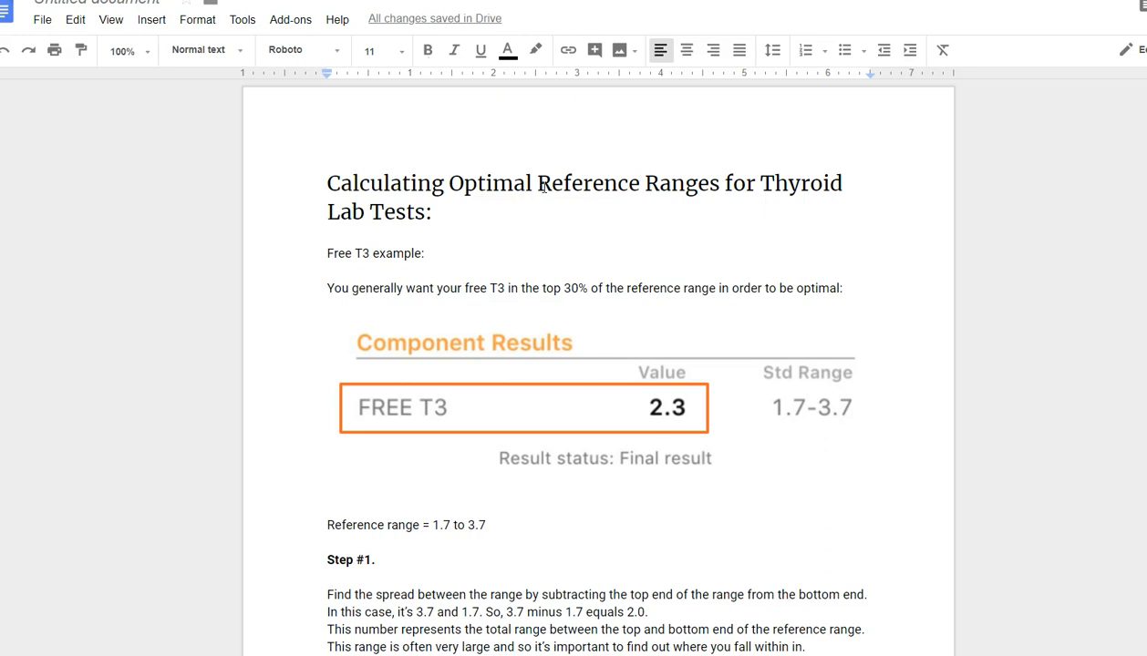
mouse_move(1029, 381)
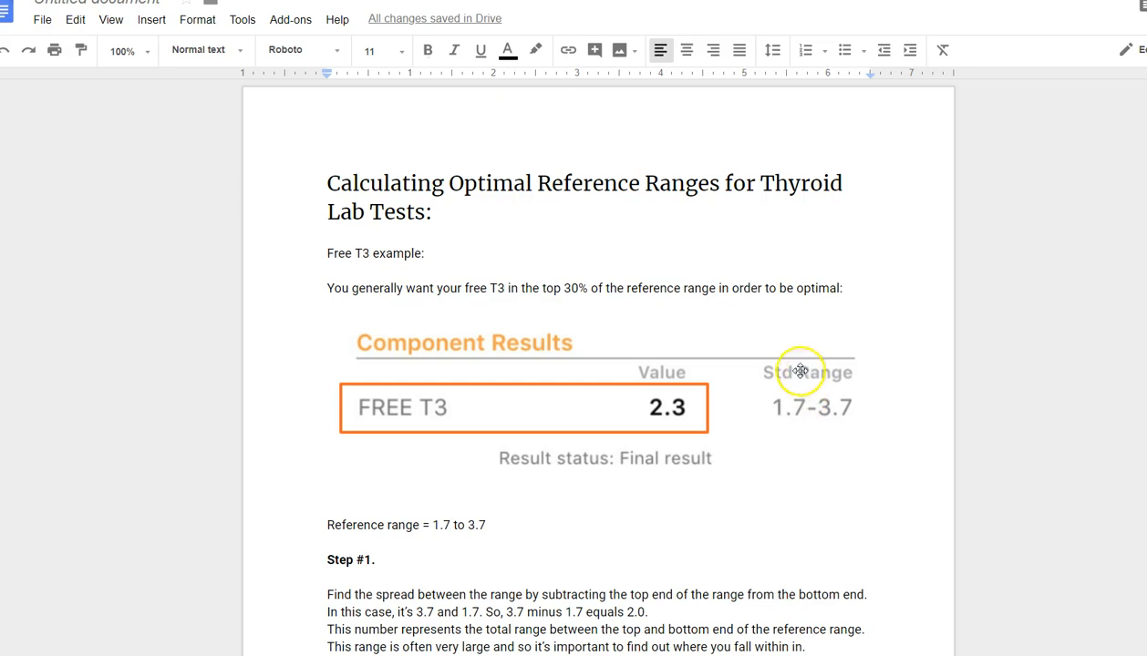
mouse_move(786, 405)
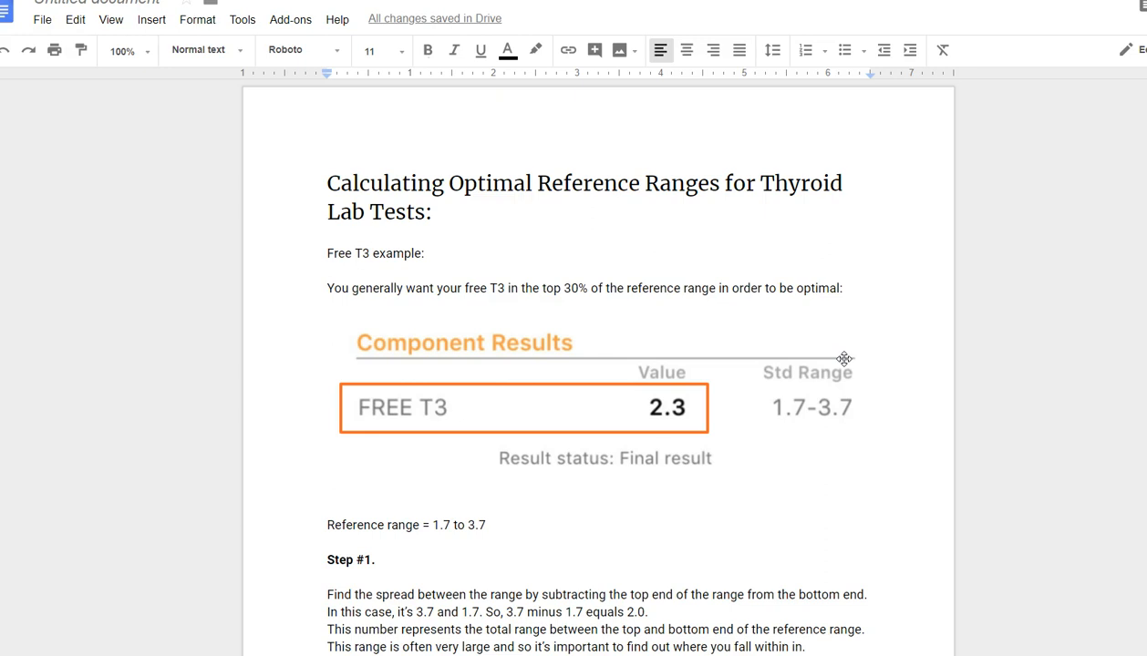
- Scroll down through the Free T3 example toward the second page of the guide
scroll(down, 3)
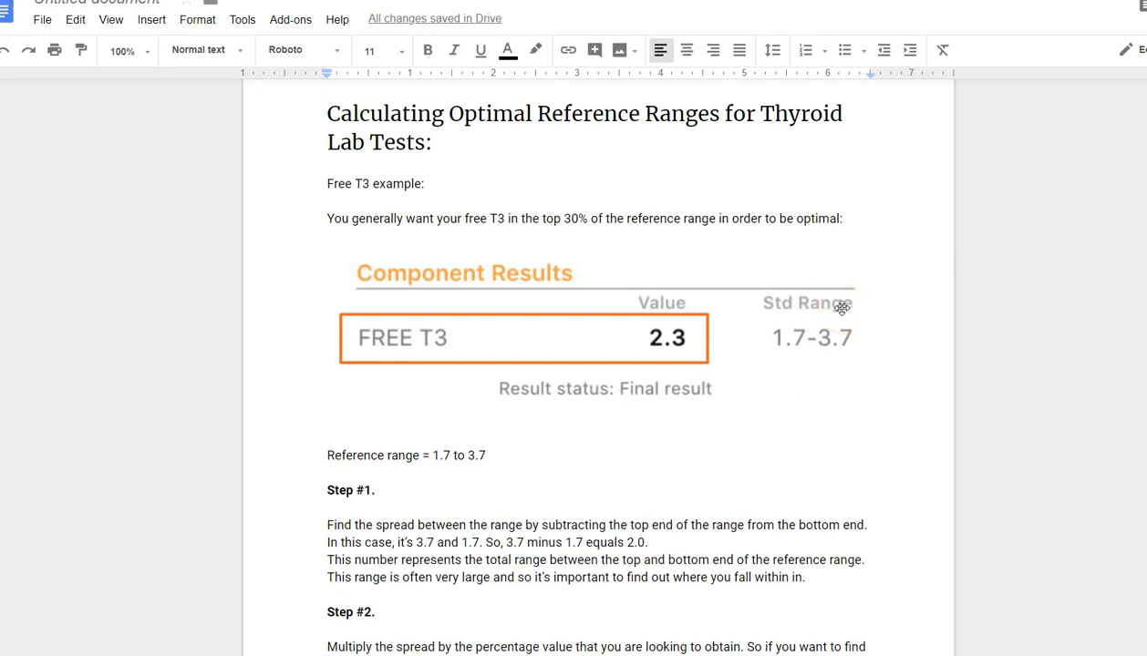
mouse_move(858, 281)
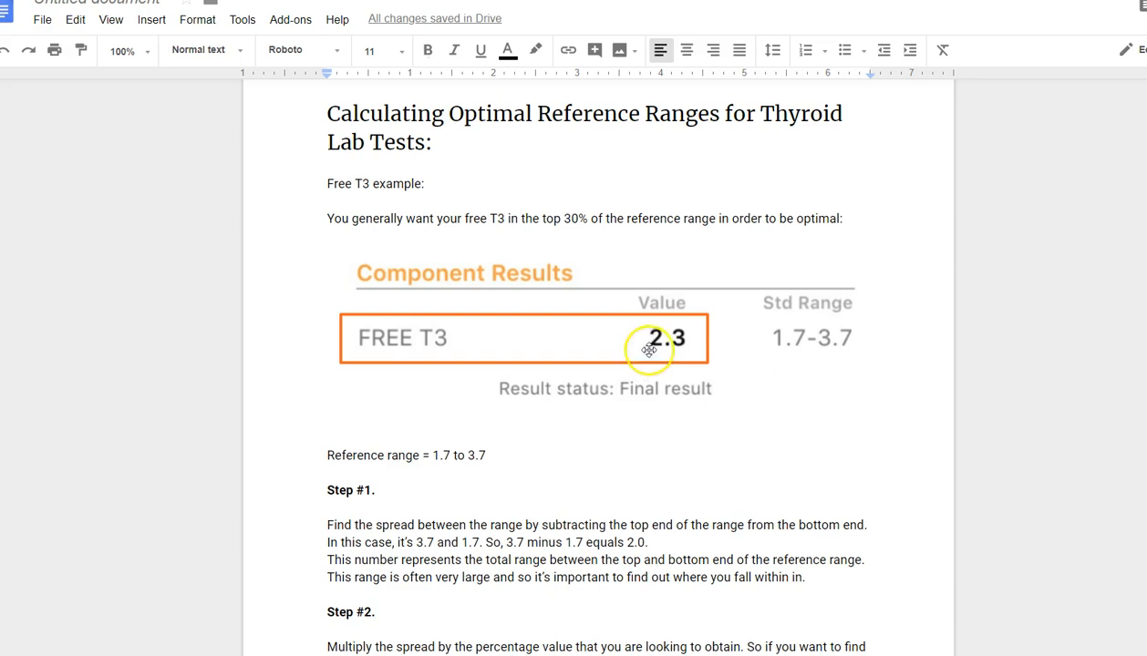
mouse_move(784, 272)
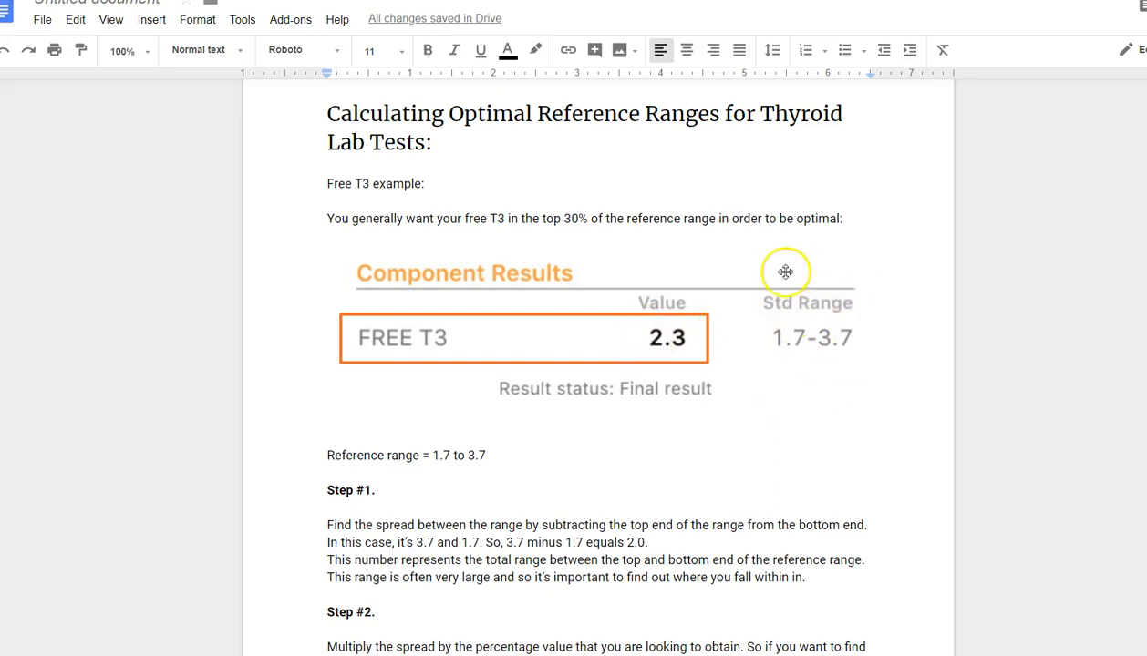
mouse_move(651, 317)
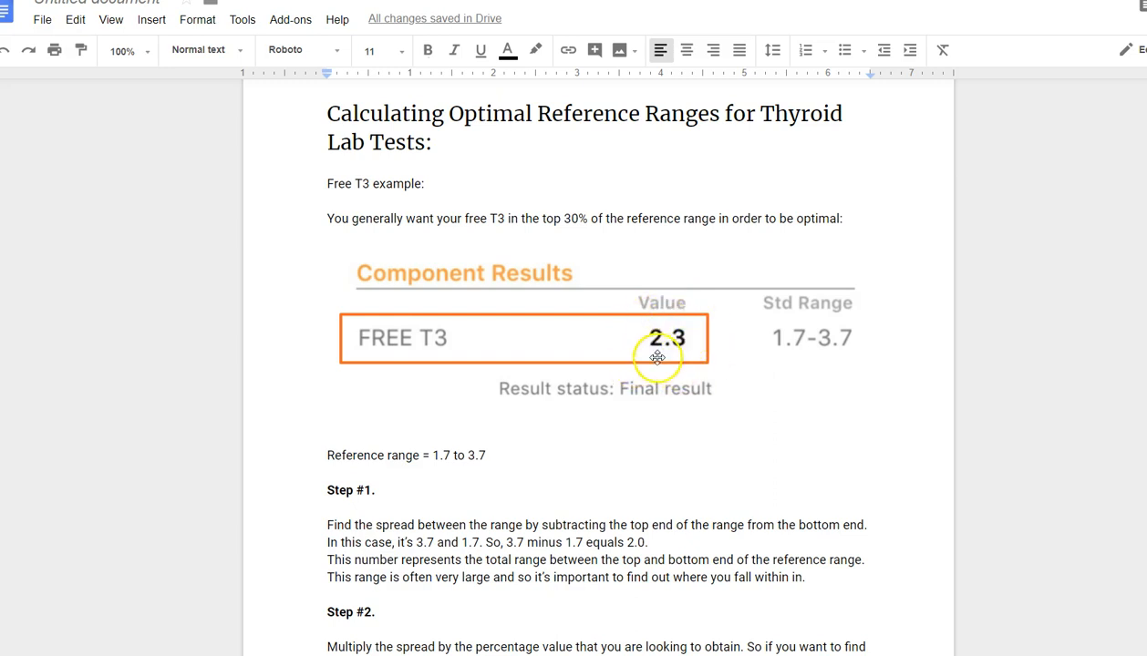
mouse_move(672, 356)
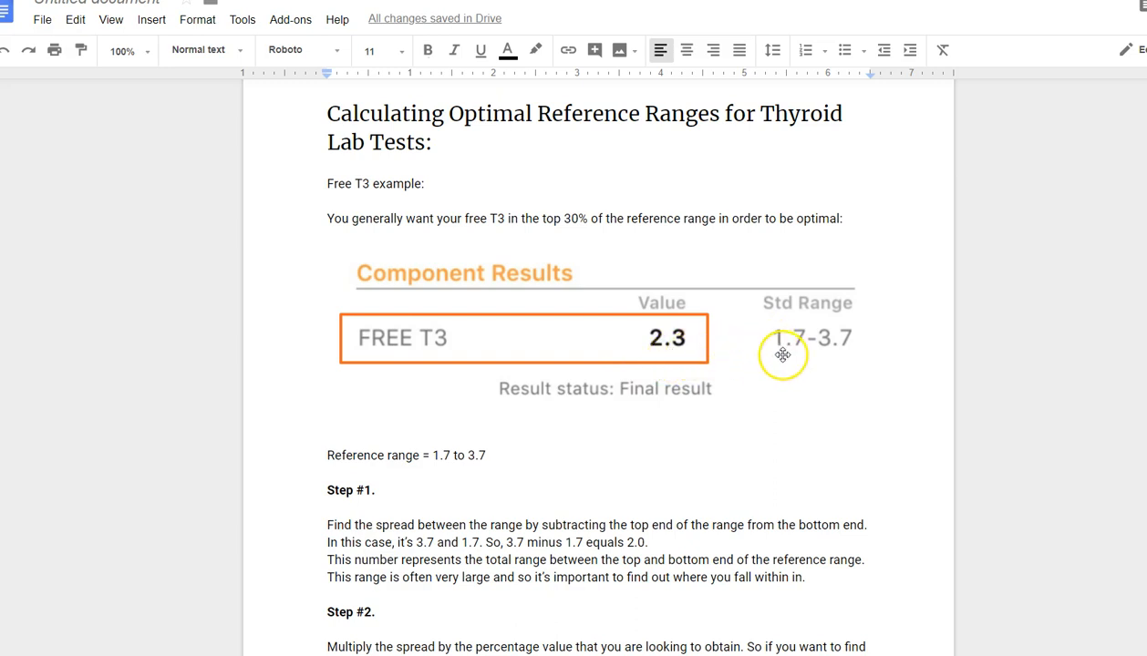
mouse_move(896, 275)
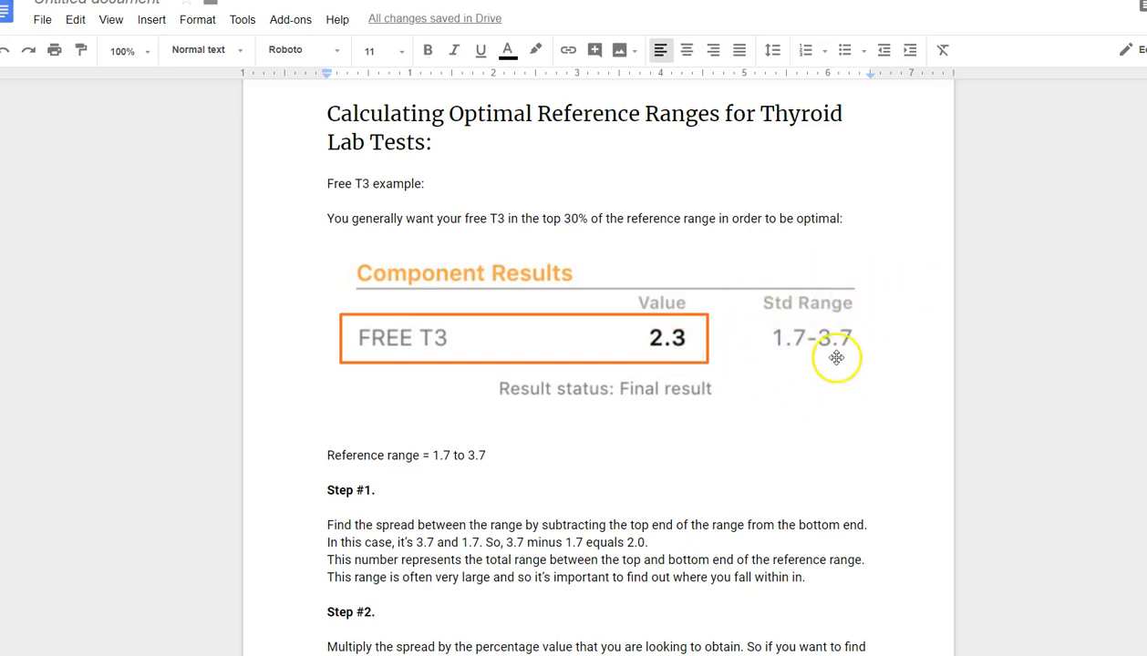
mouse_move(783, 353)
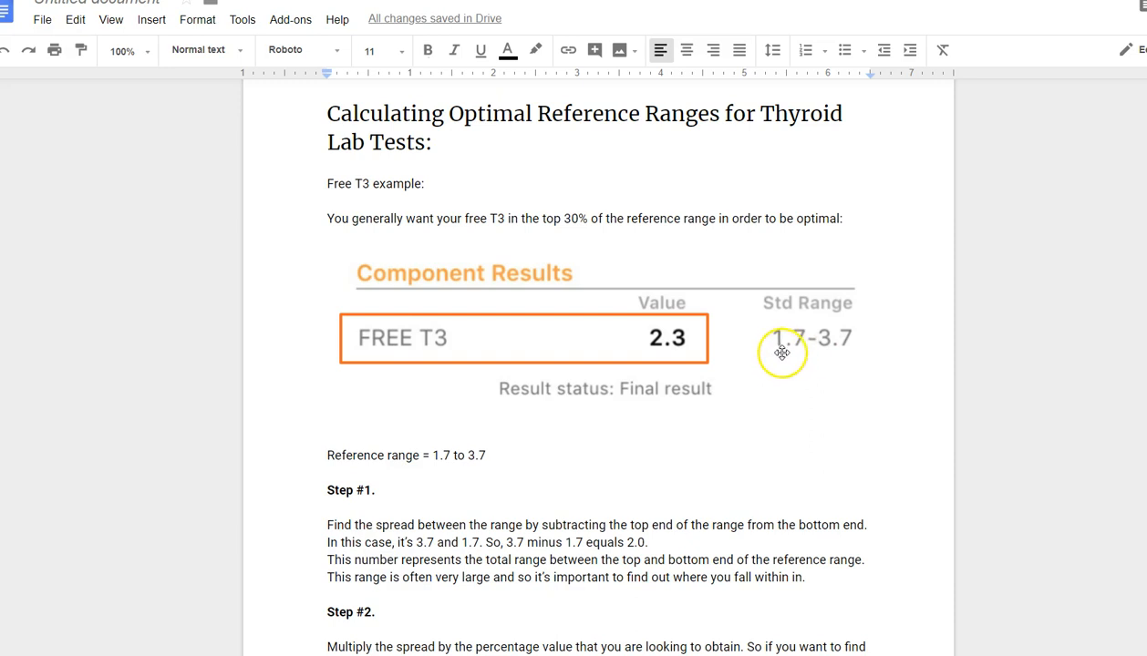
mouse_move(731, 358)
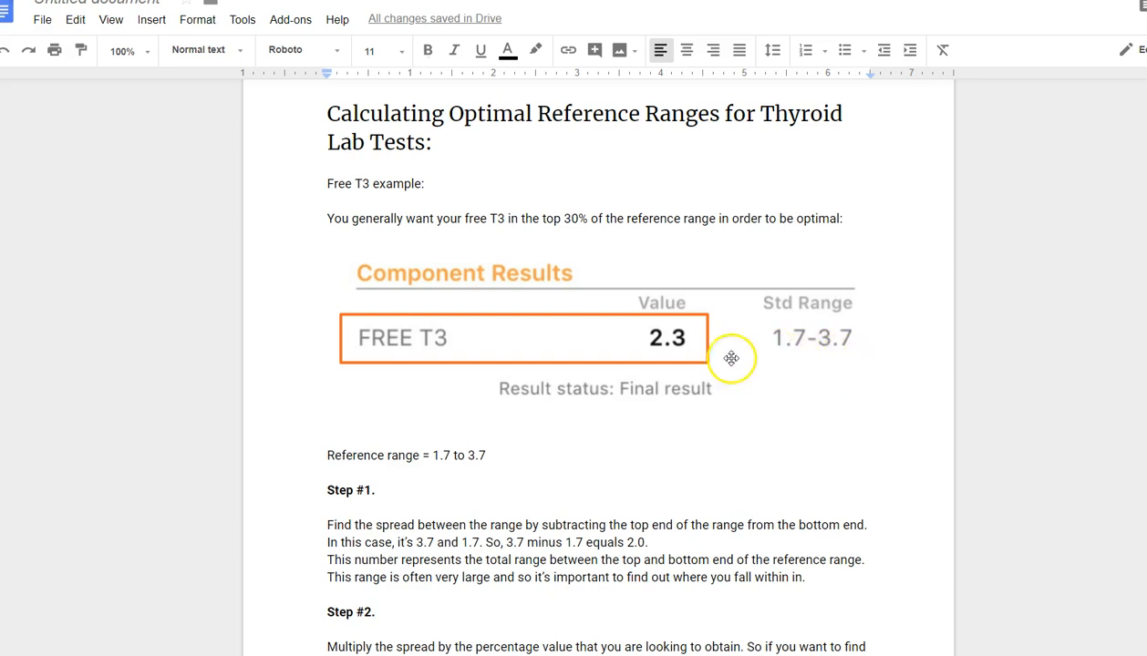
mouse_move(791, 319)
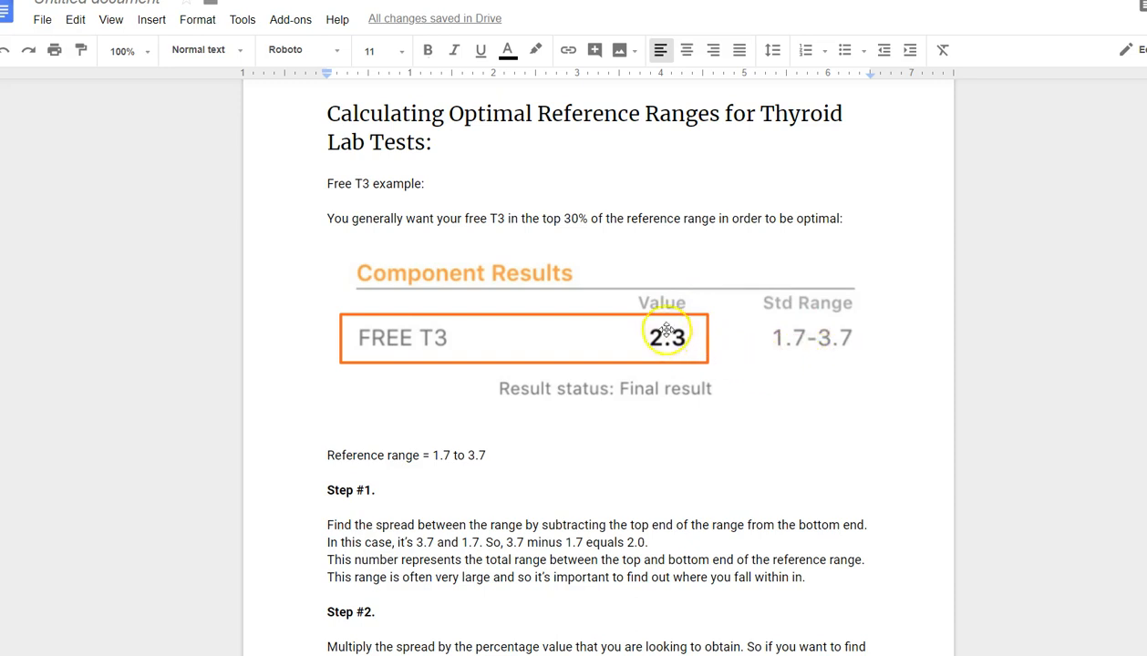
mouse_move(674, 356)
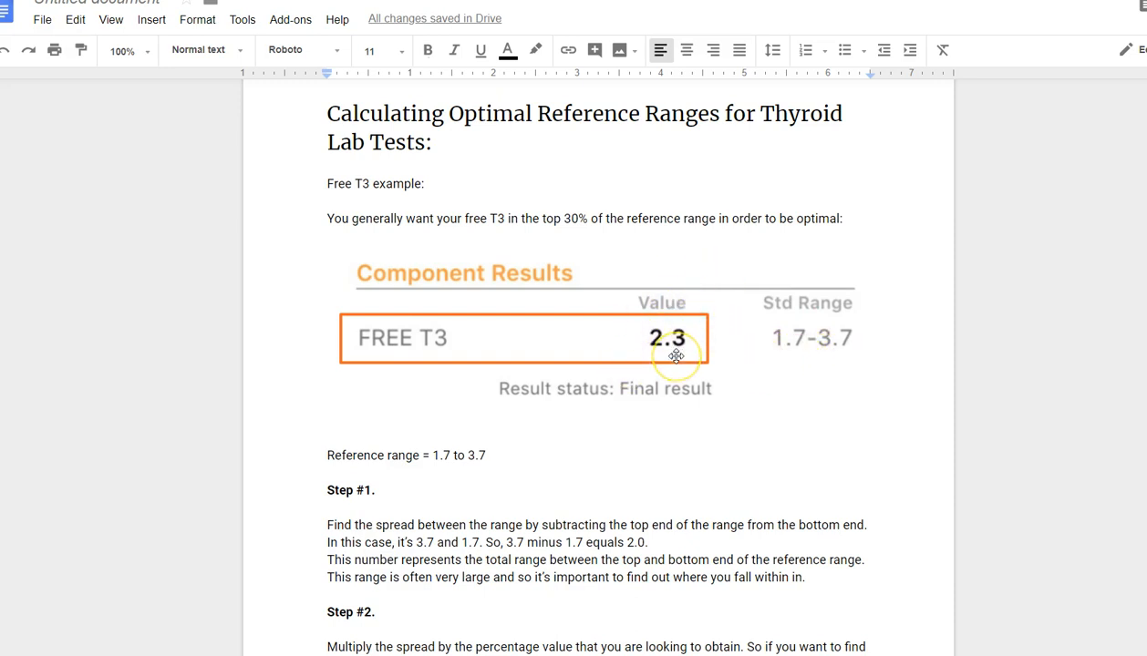
mouse_move(791, 354)
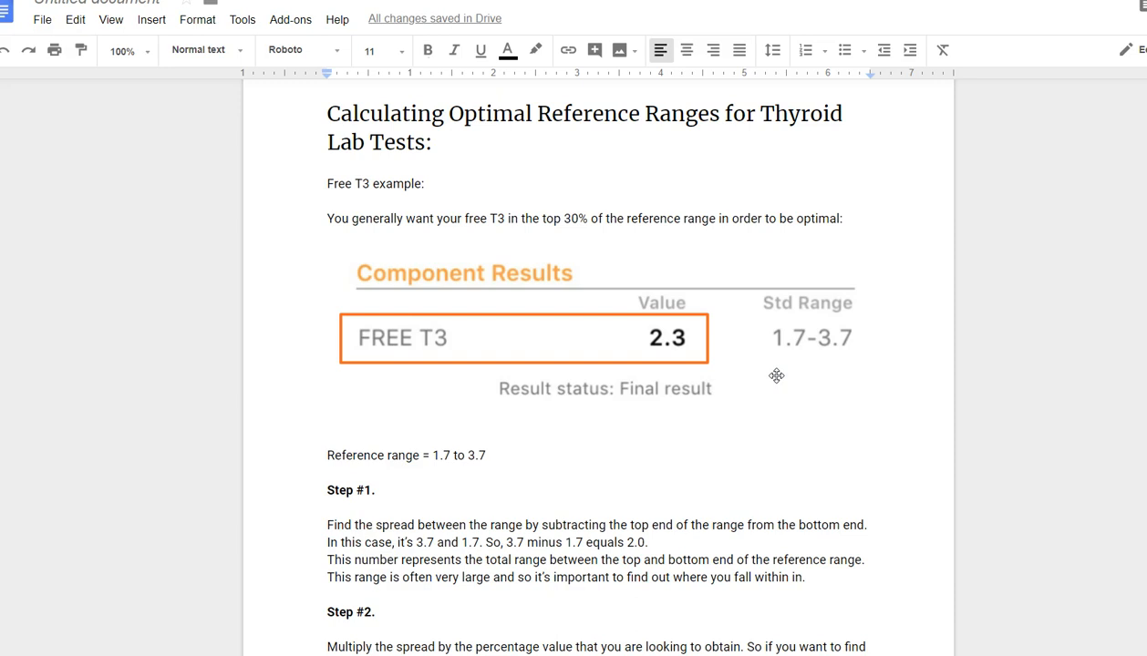
scroll(down, 3)
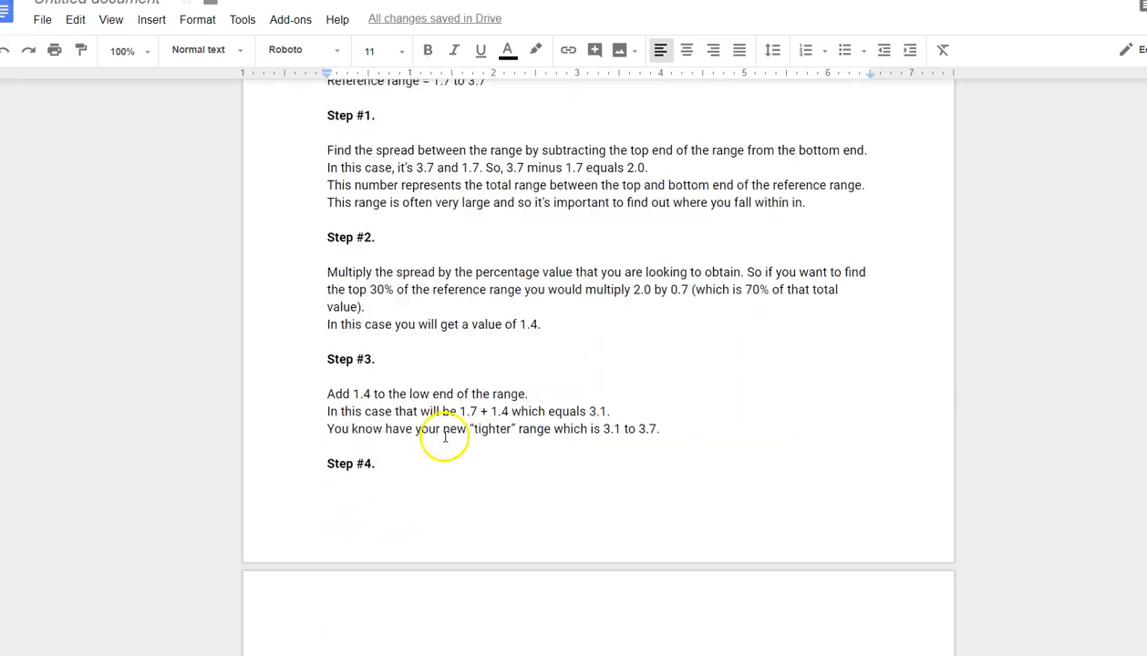
scroll(up, 3)
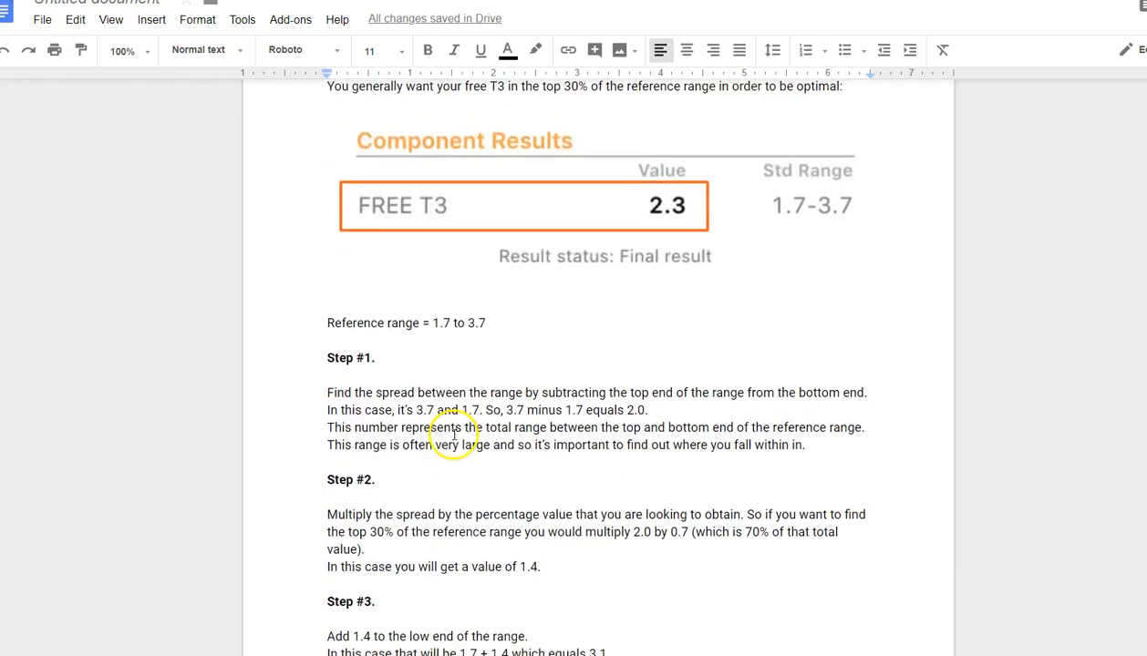
scroll(down, 3)
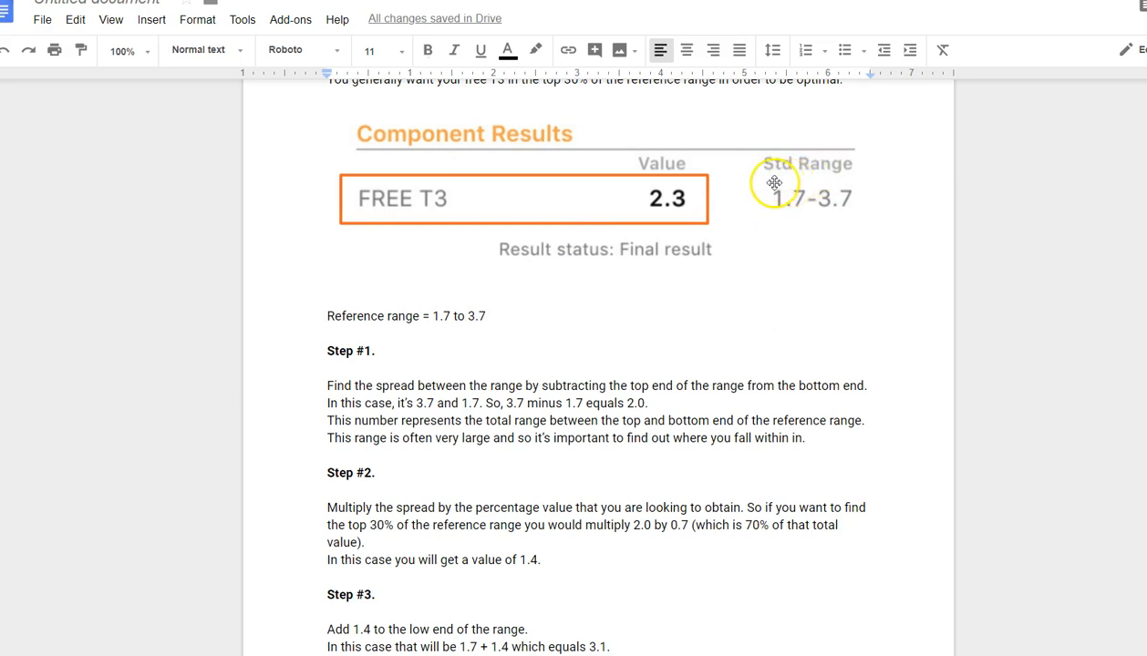
scroll(down, 3)
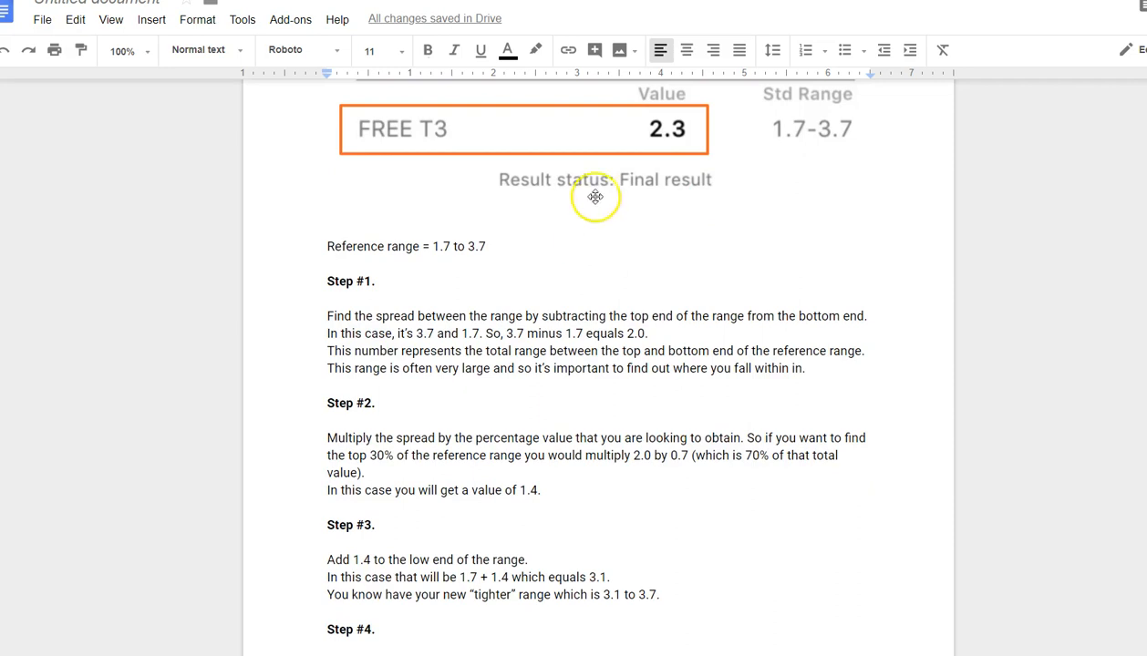
mouse_move(831, 142)
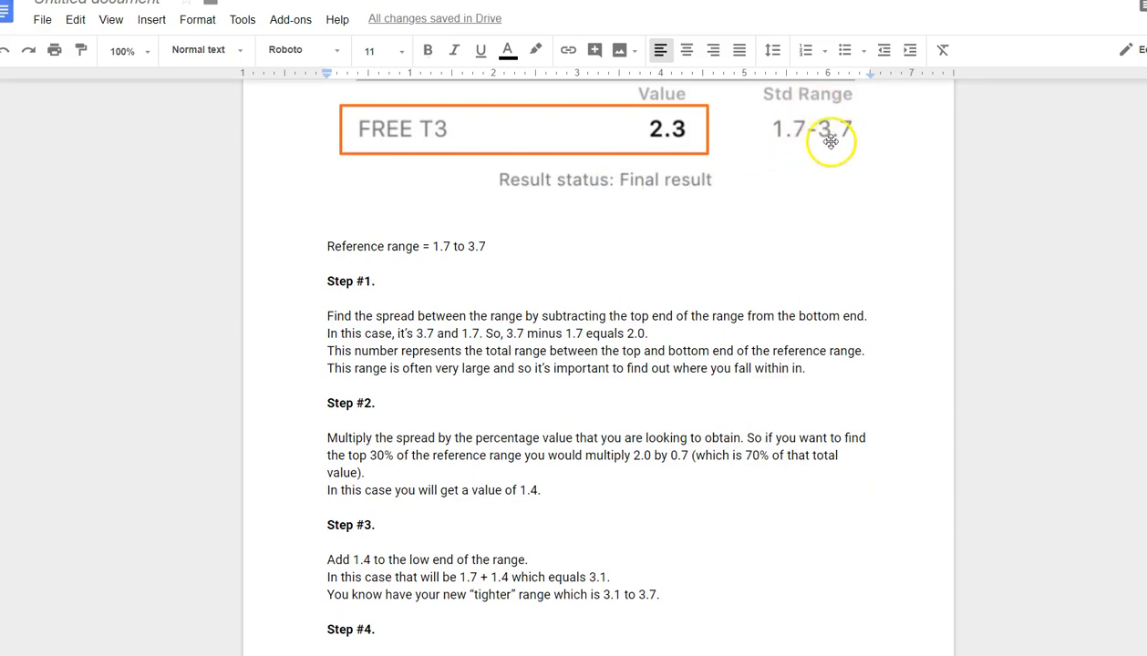
mouse_move(791, 149)
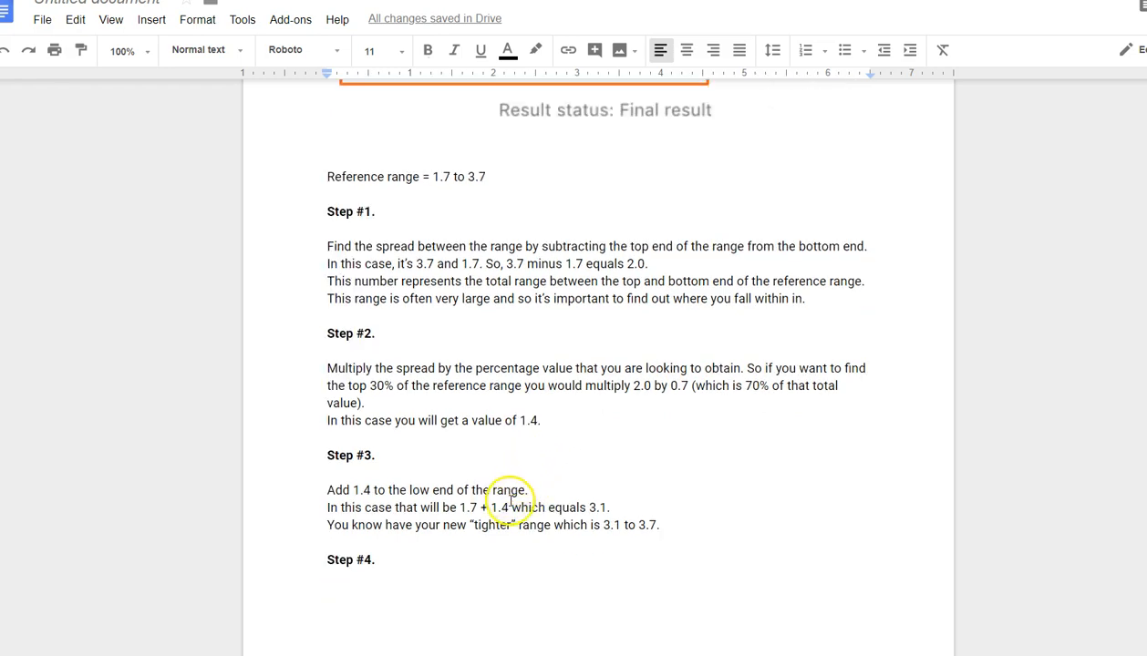
mouse_move(507, 474)
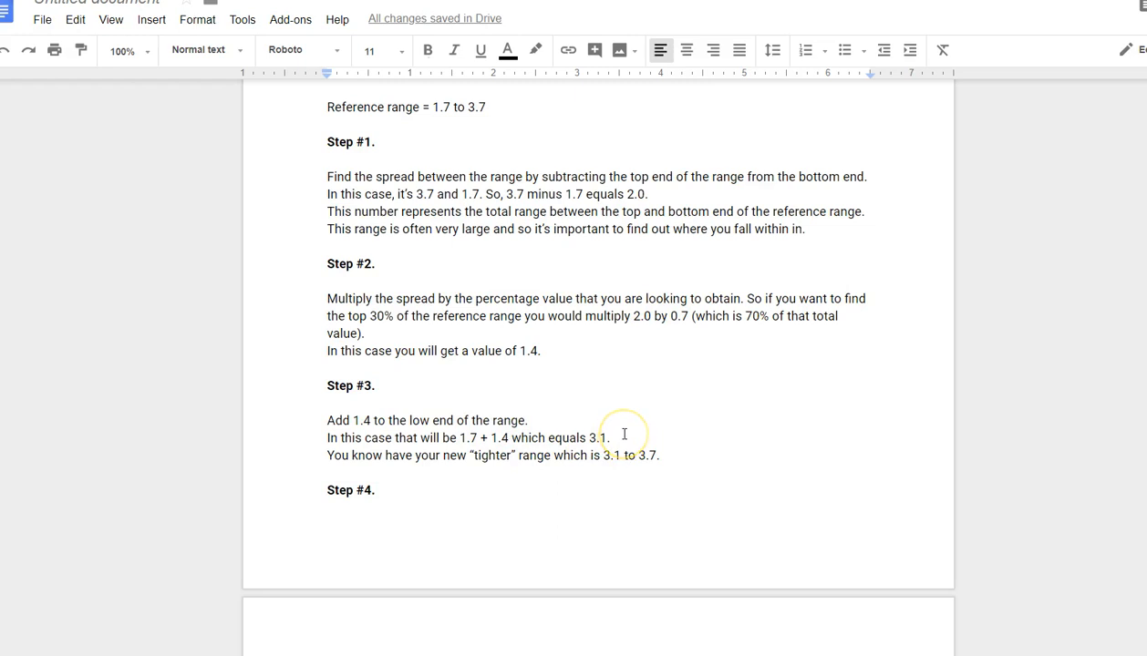
mouse_move(631, 431)
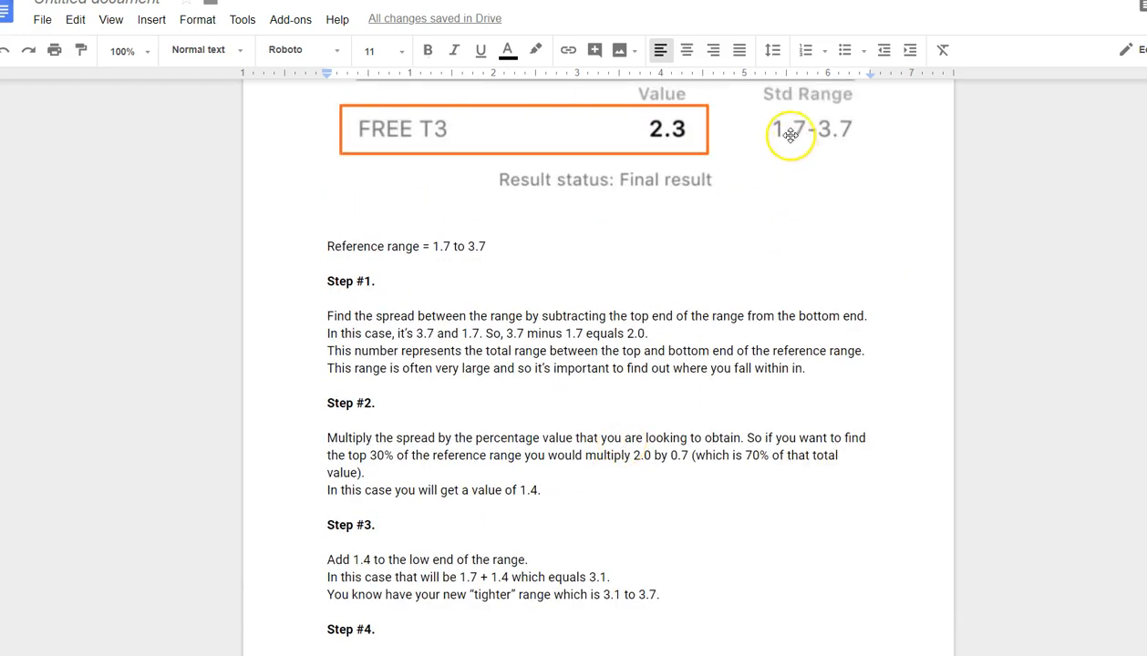
scroll(down, 3)
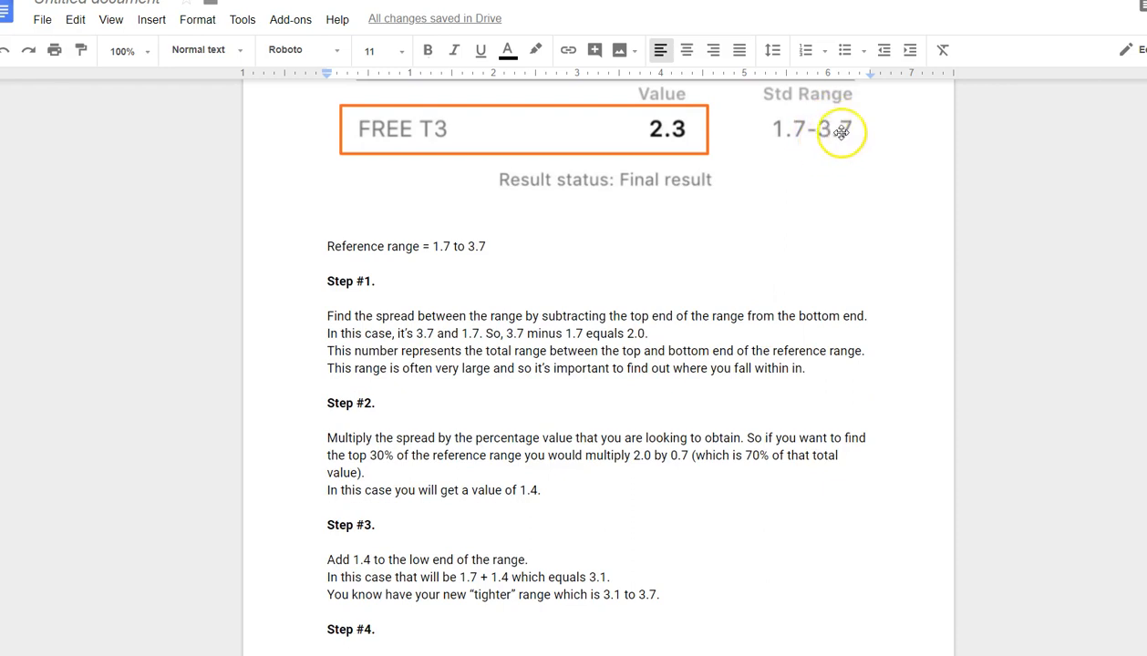
scroll(down, 3)
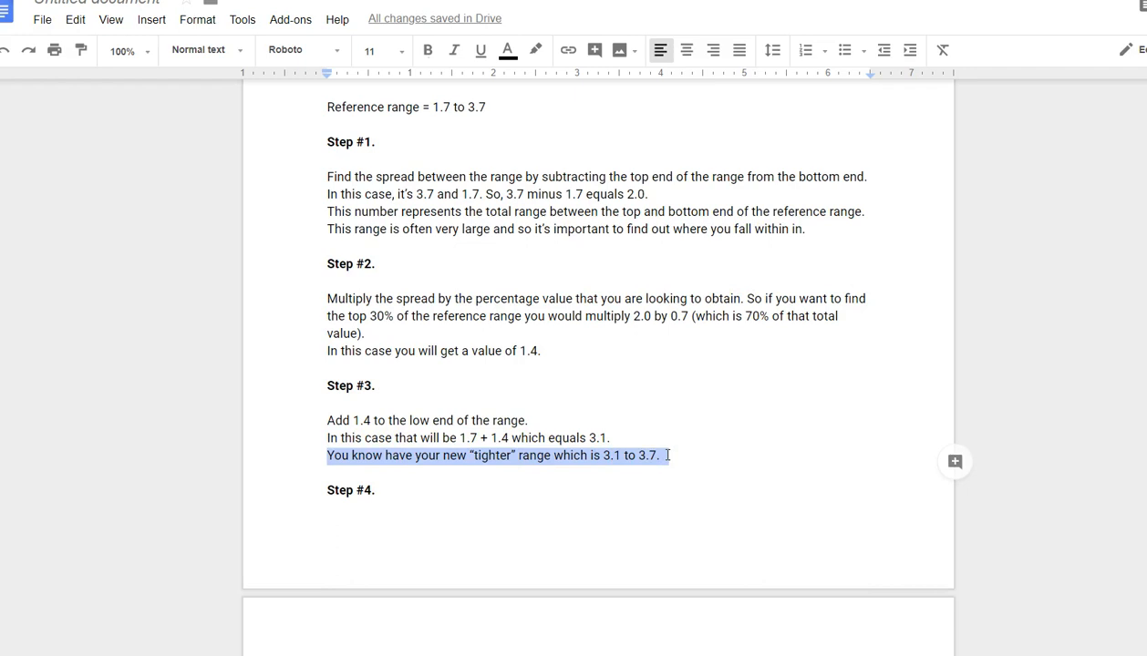
scroll(down, 3)
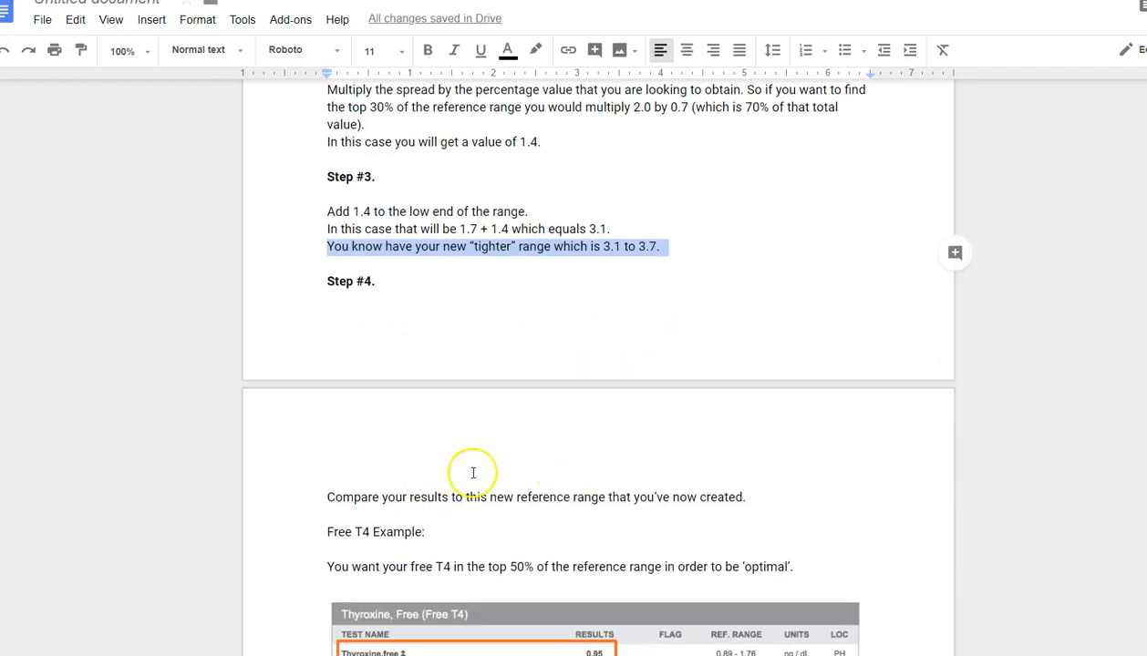
mouse_move(545, 438)
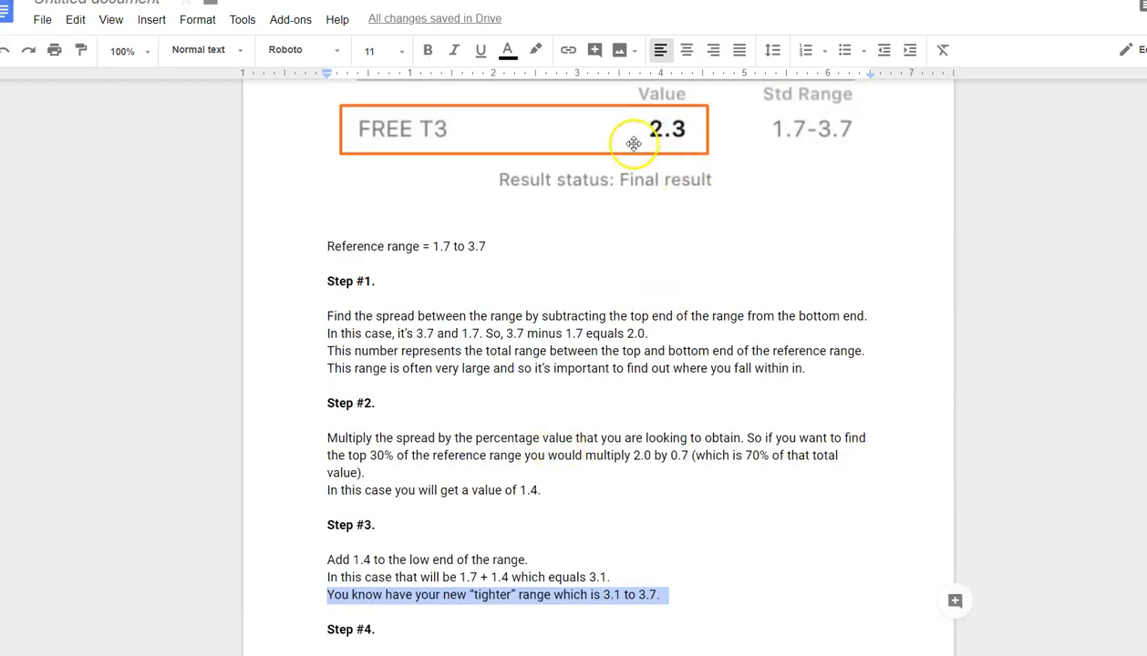
mouse_move(801, 144)
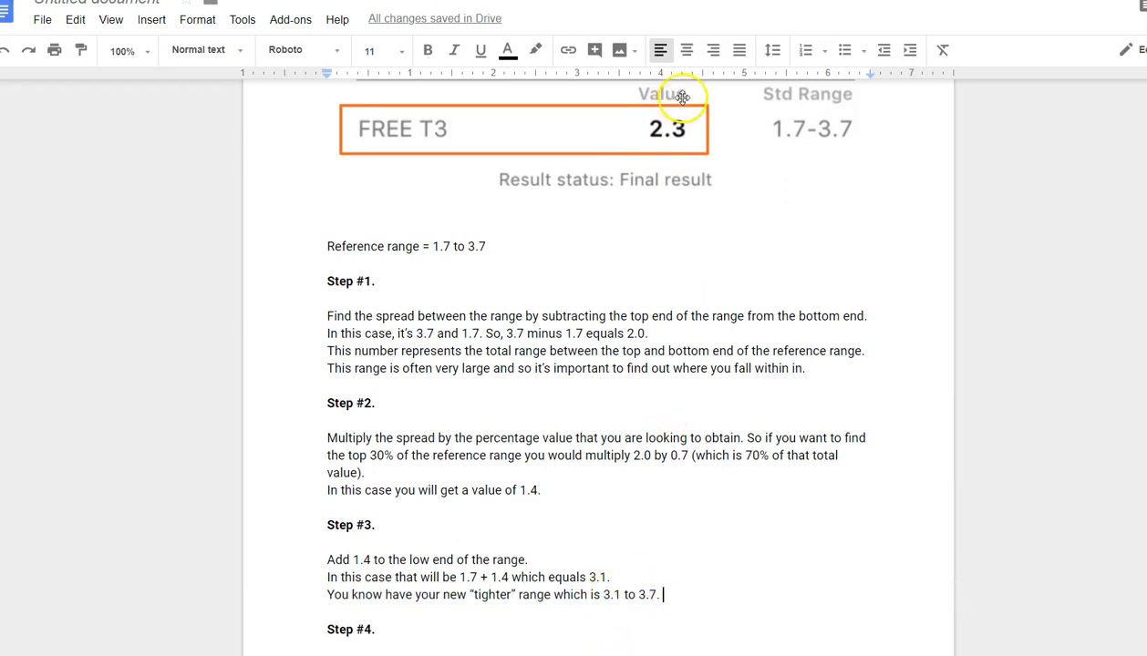
mouse_move(749, 117)
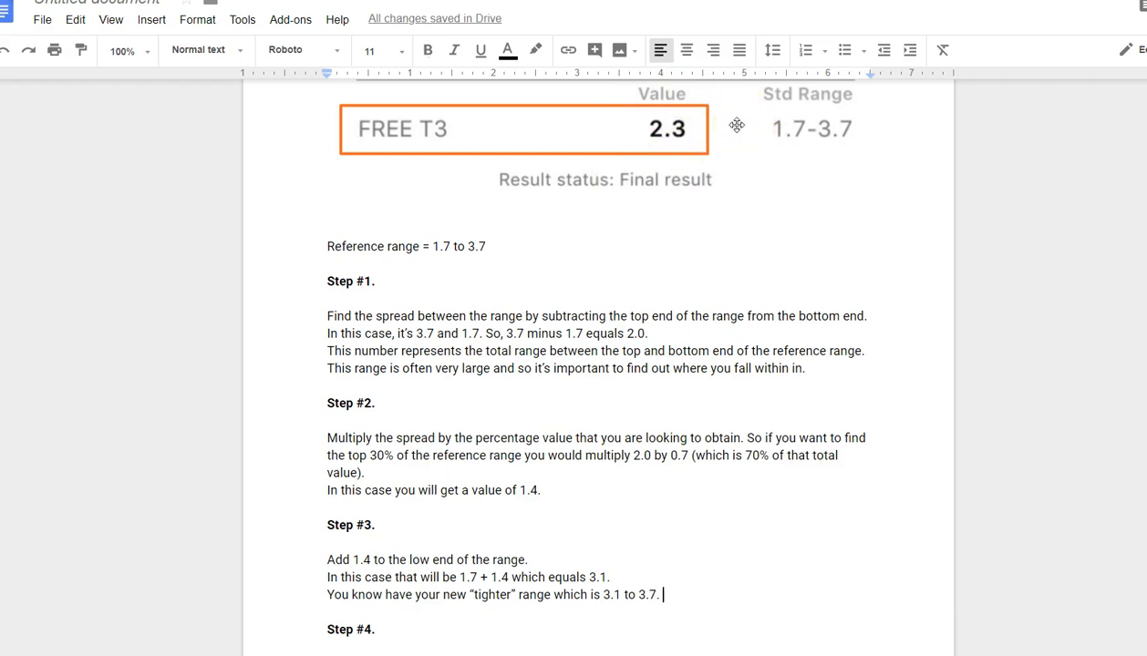
mouse_move(638, 348)
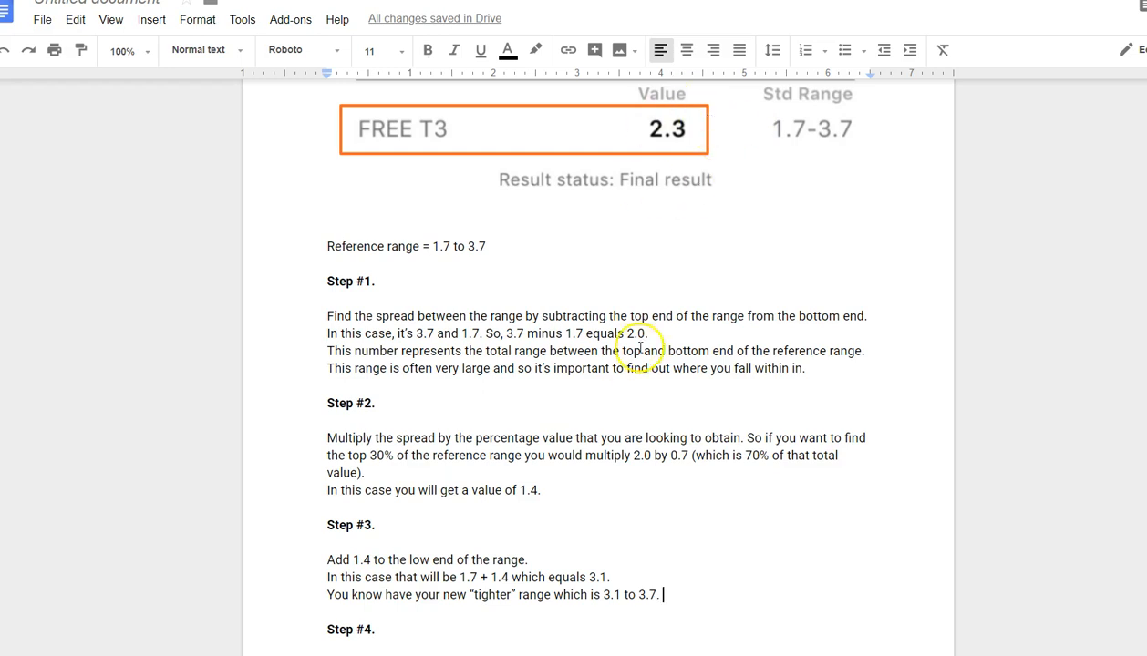
mouse_move(587, 547)
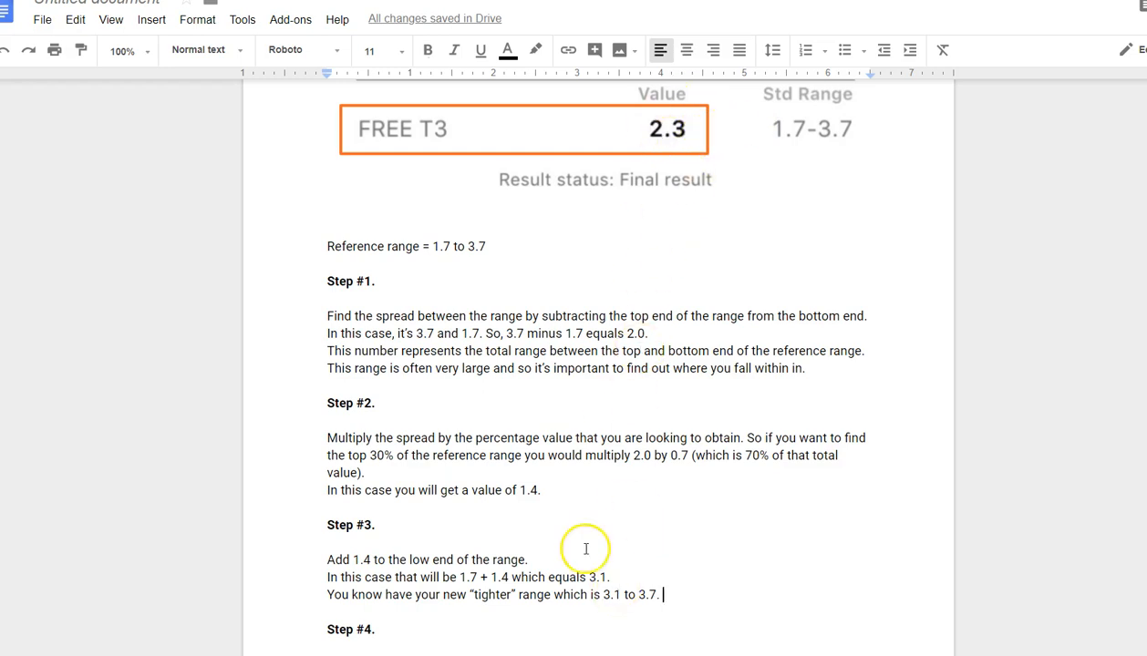
- Highlight the tighter 3.1 to 3.7 range, then scroll to the Free T4 example and its four steps
drag(603, 594, 654, 594)
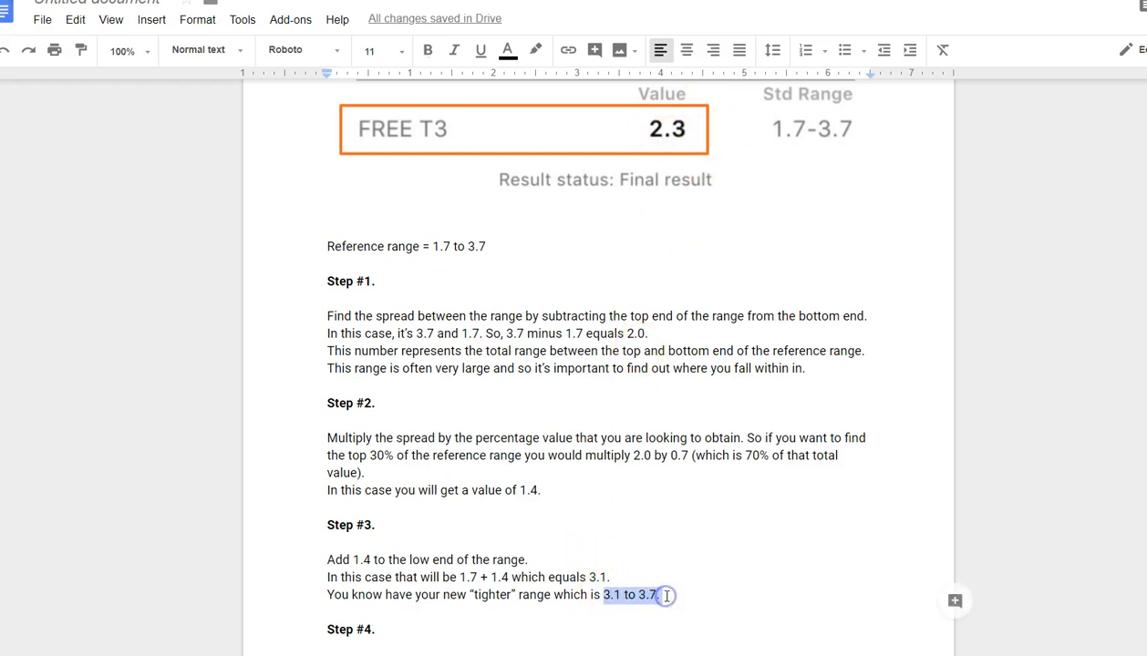
mouse_move(684, 456)
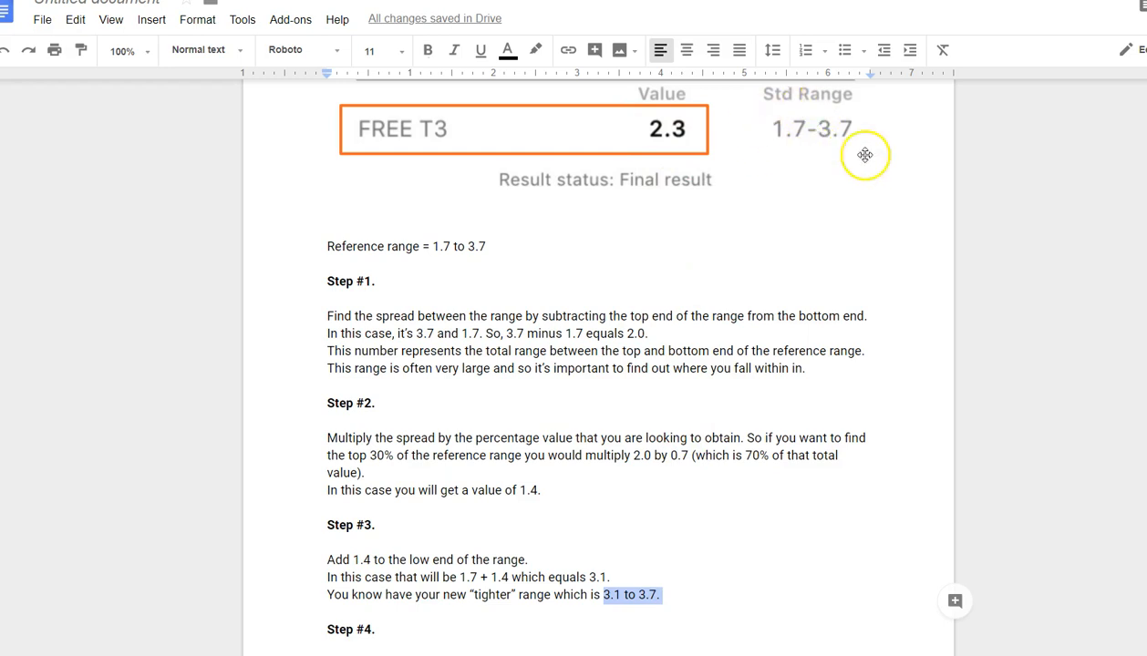
mouse_move(780, 195)
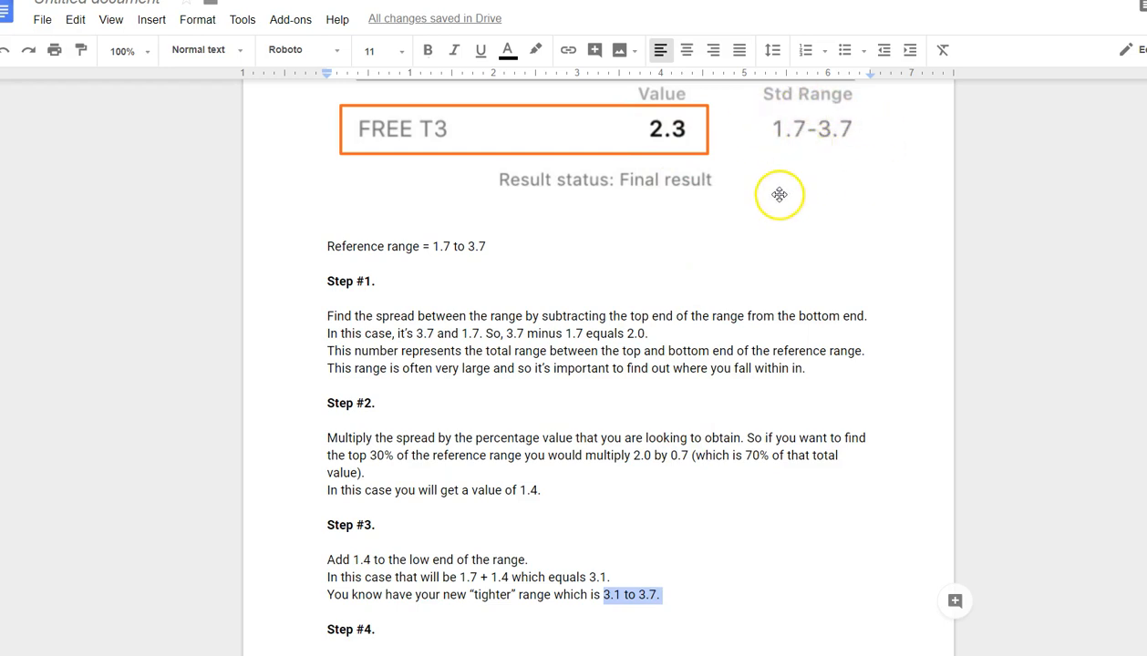
mouse_move(774, 270)
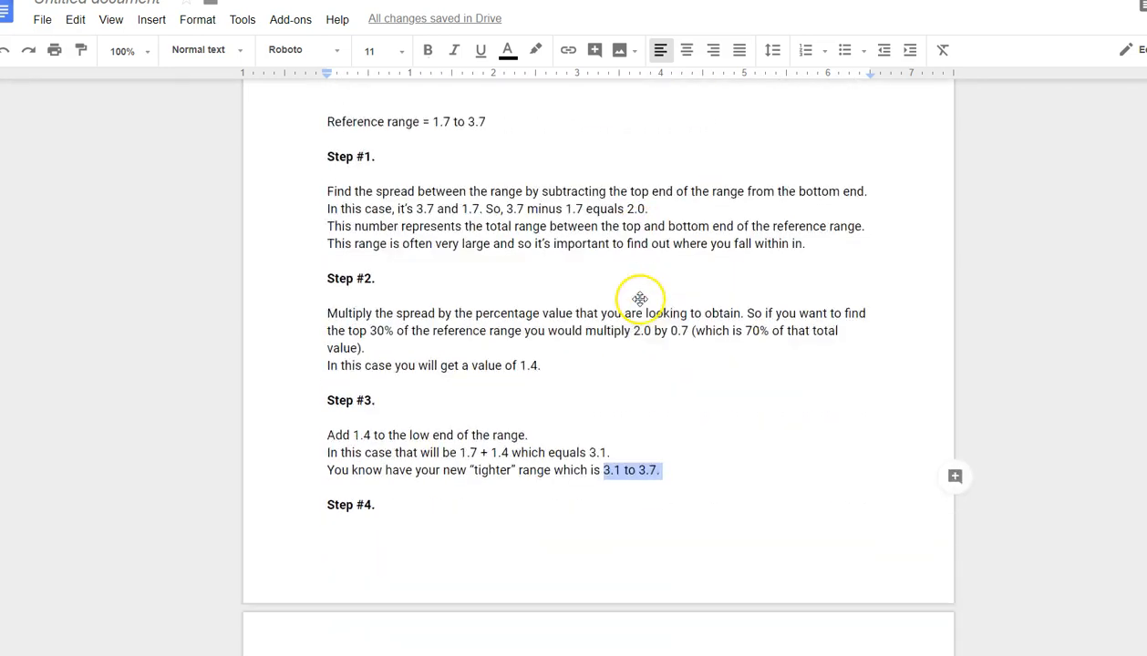
scroll(down, 3)
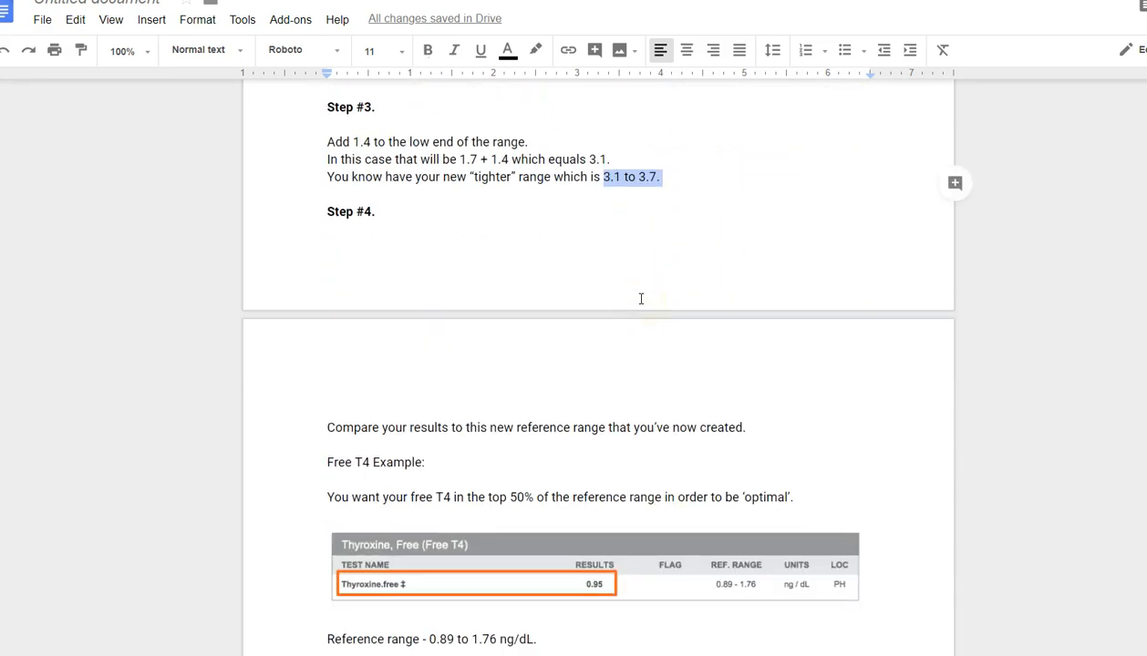
scroll(down, 3)
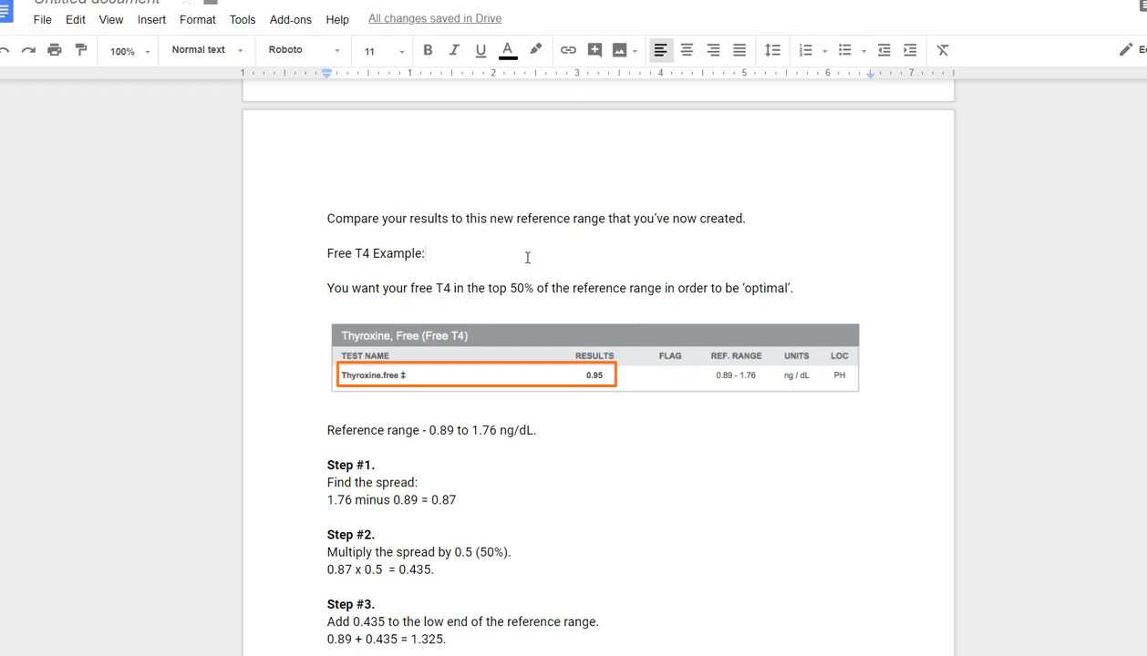
scroll(down, 3)
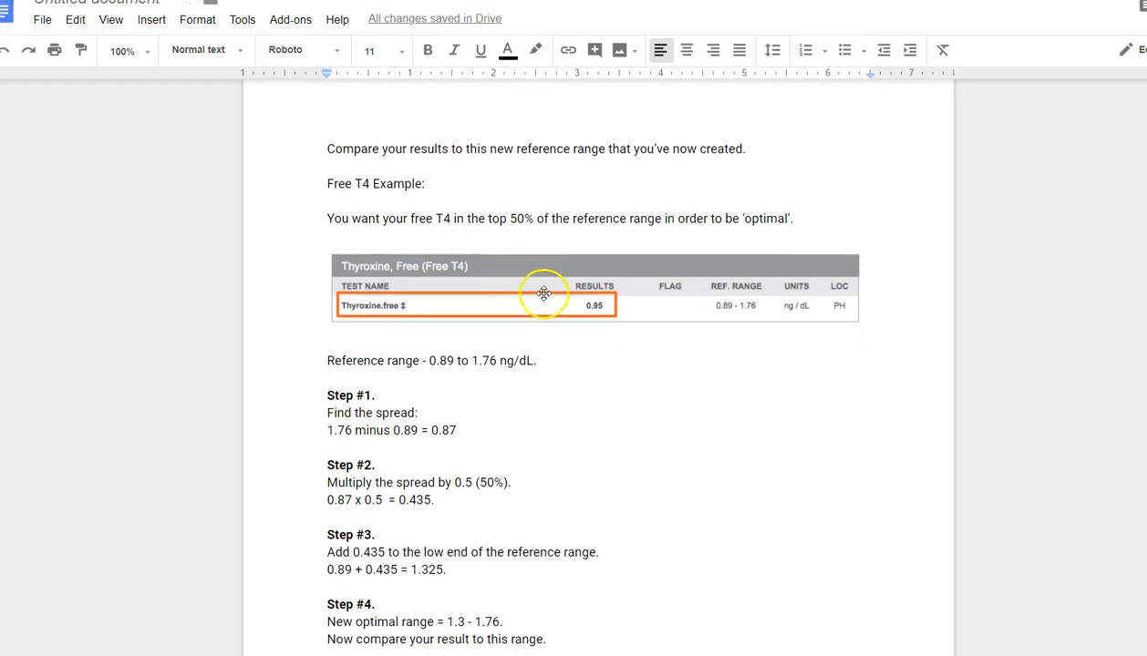
mouse_move(438, 354)
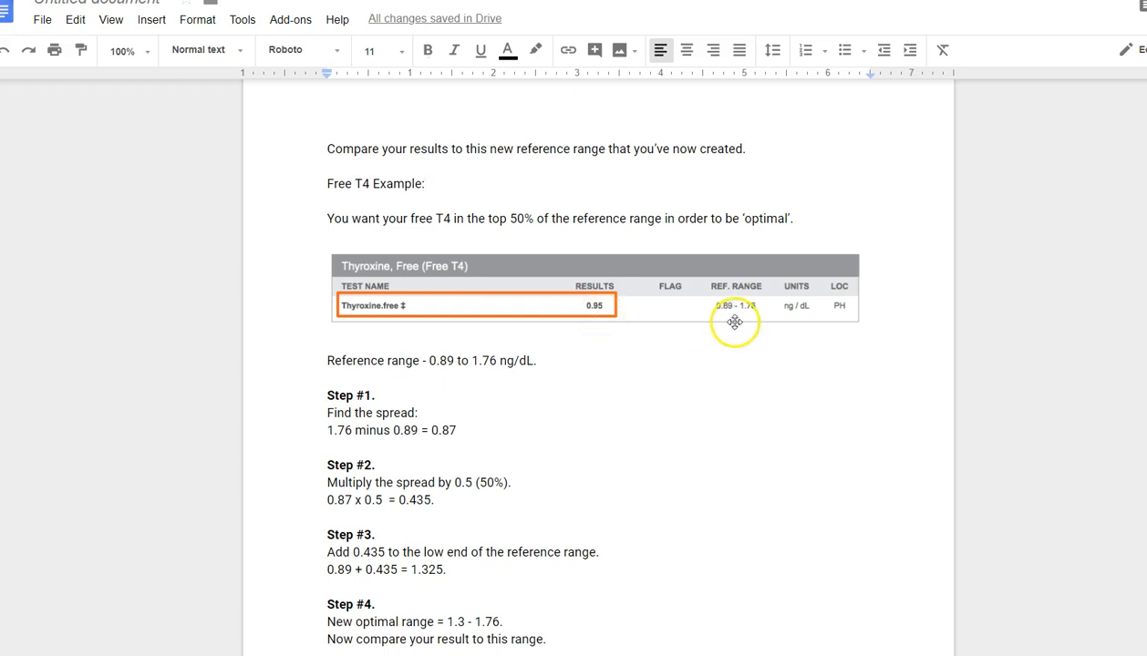
mouse_move(727, 318)
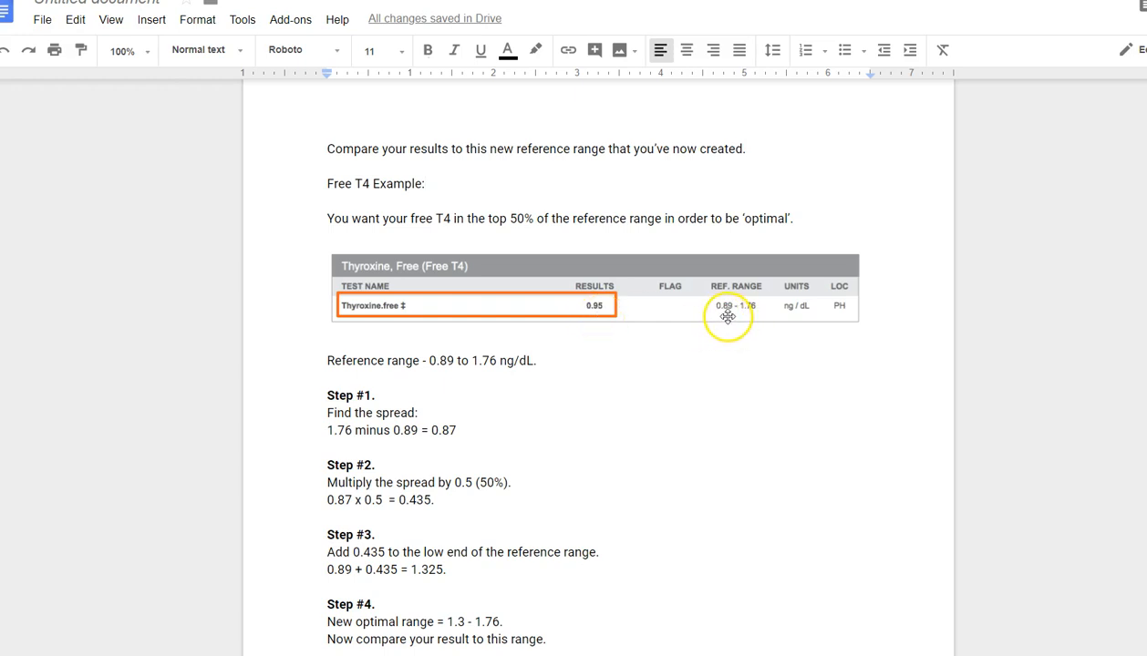
mouse_move(755, 317)
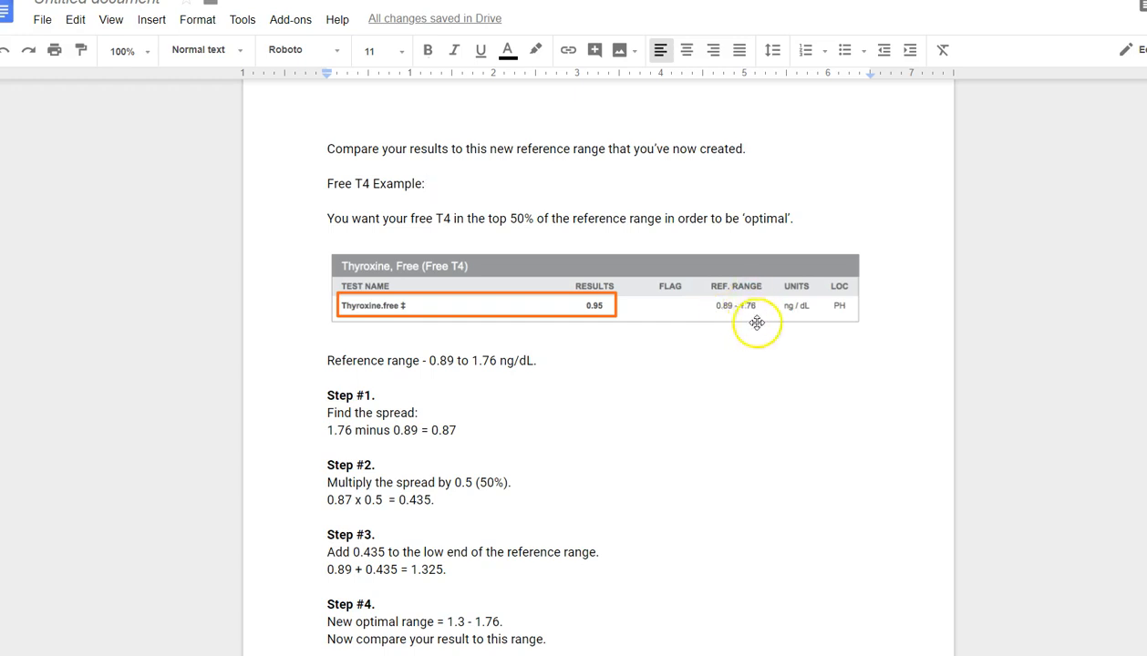
mouse_move(724, 321)
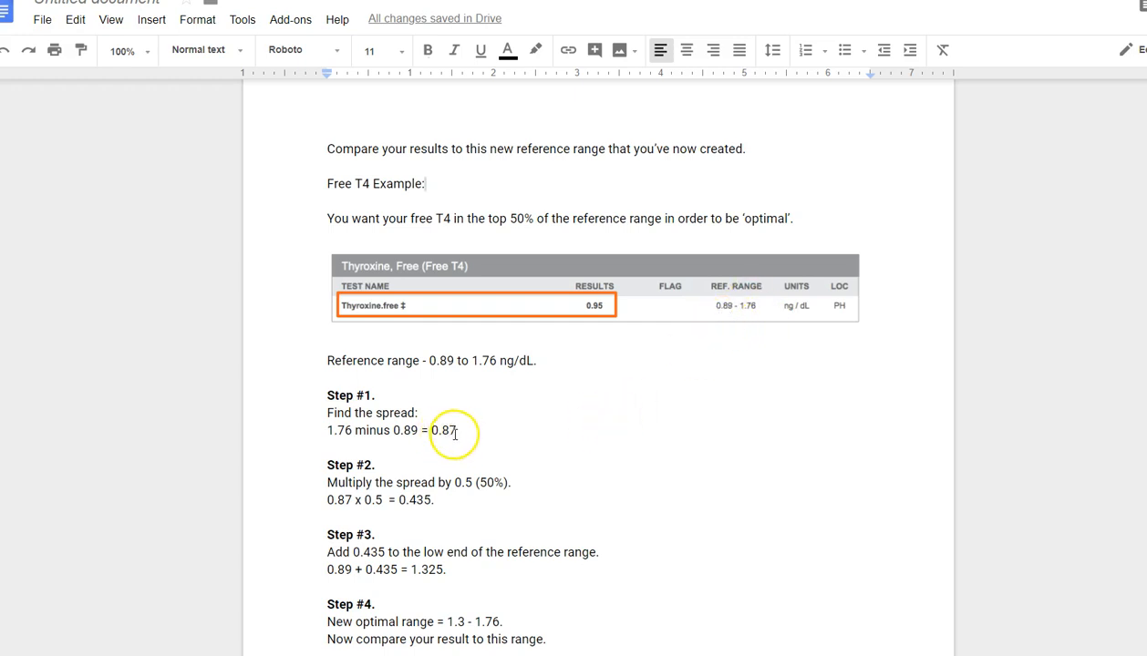
double_click(444, 431)
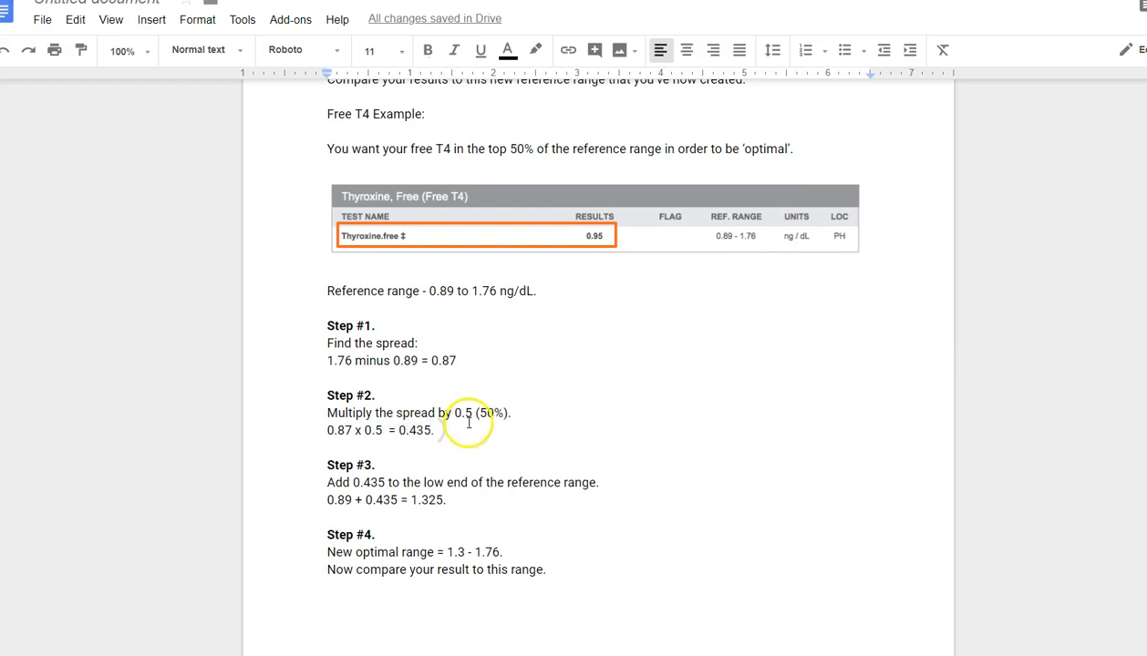
double_click(414, 430)
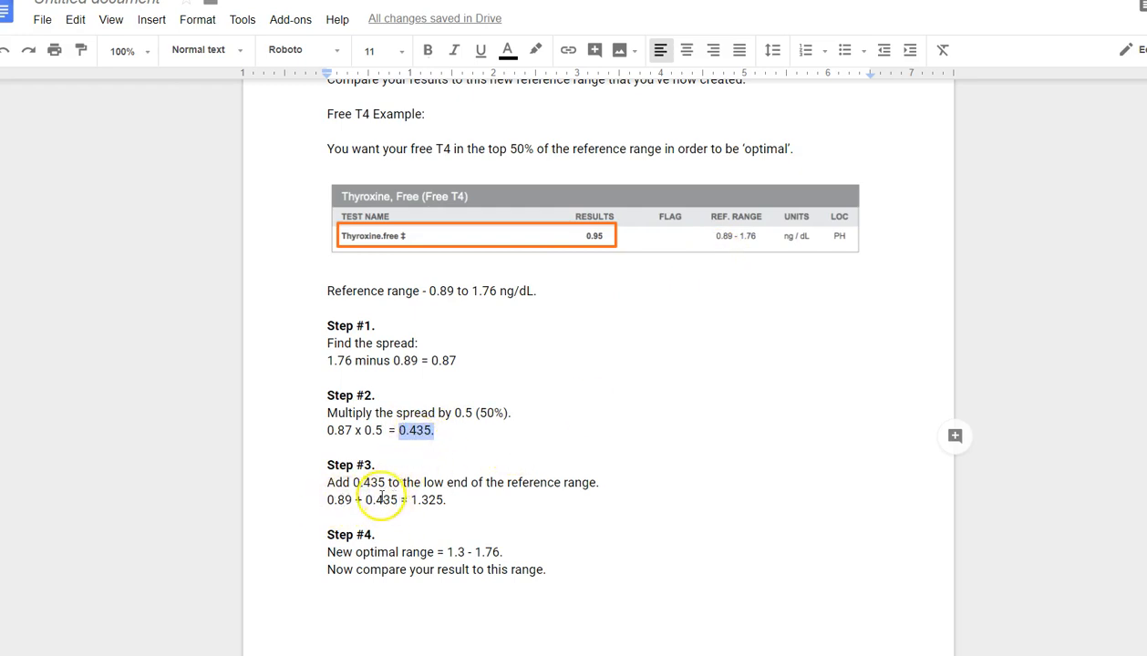
double_click(427, 500)
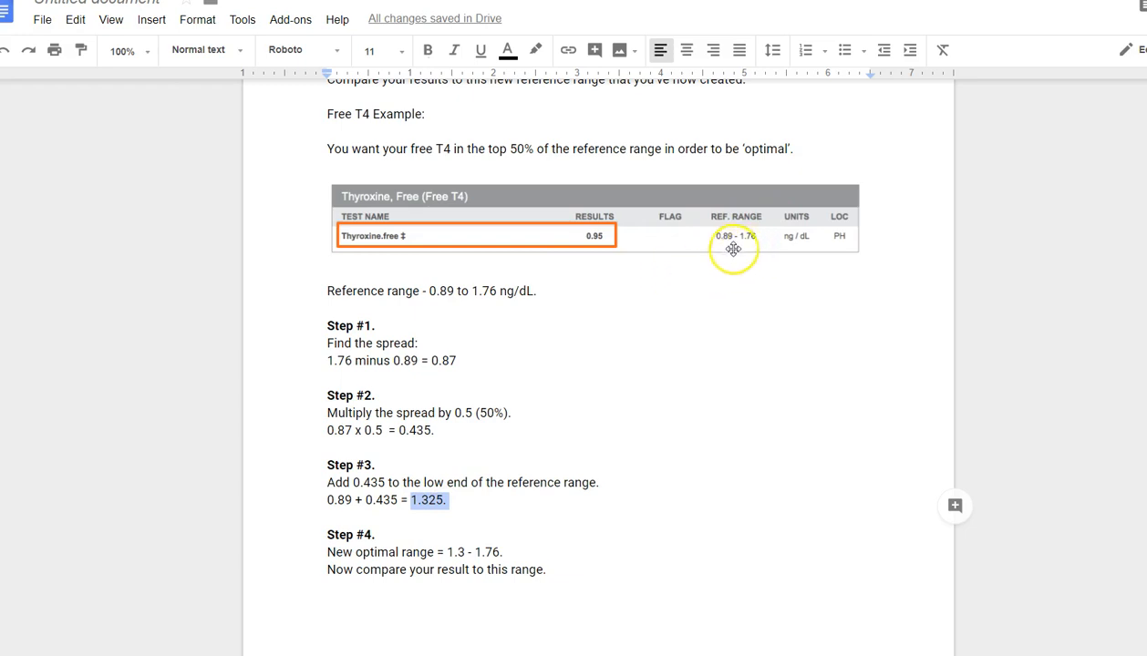
mouse_move(380, 550)
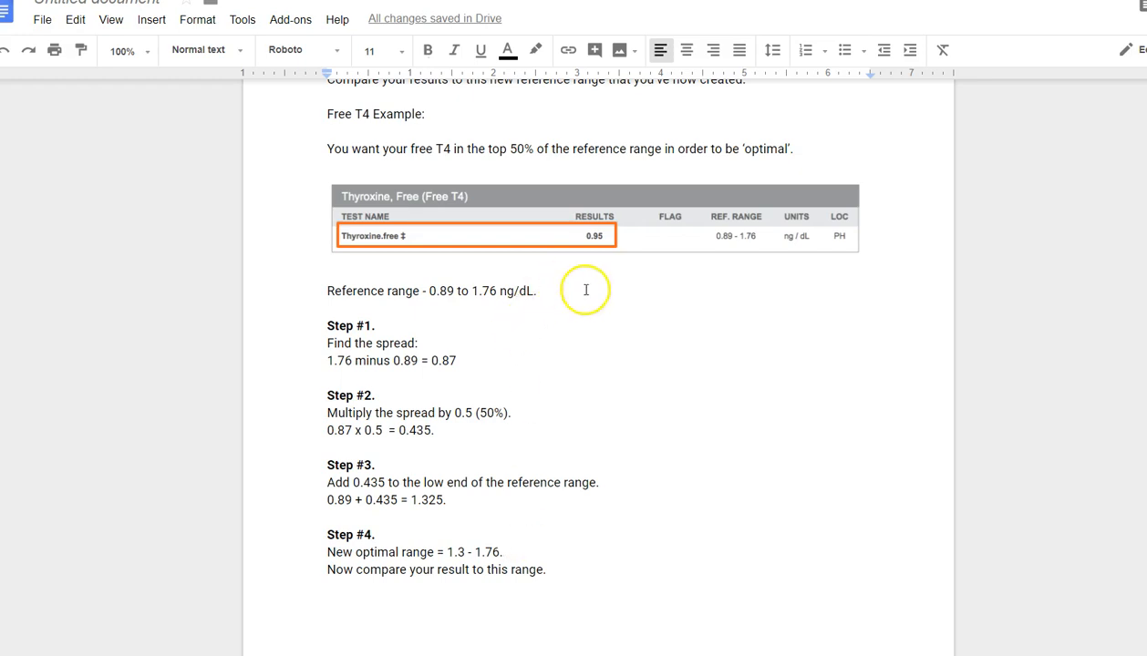
mouse_move(450, 539)
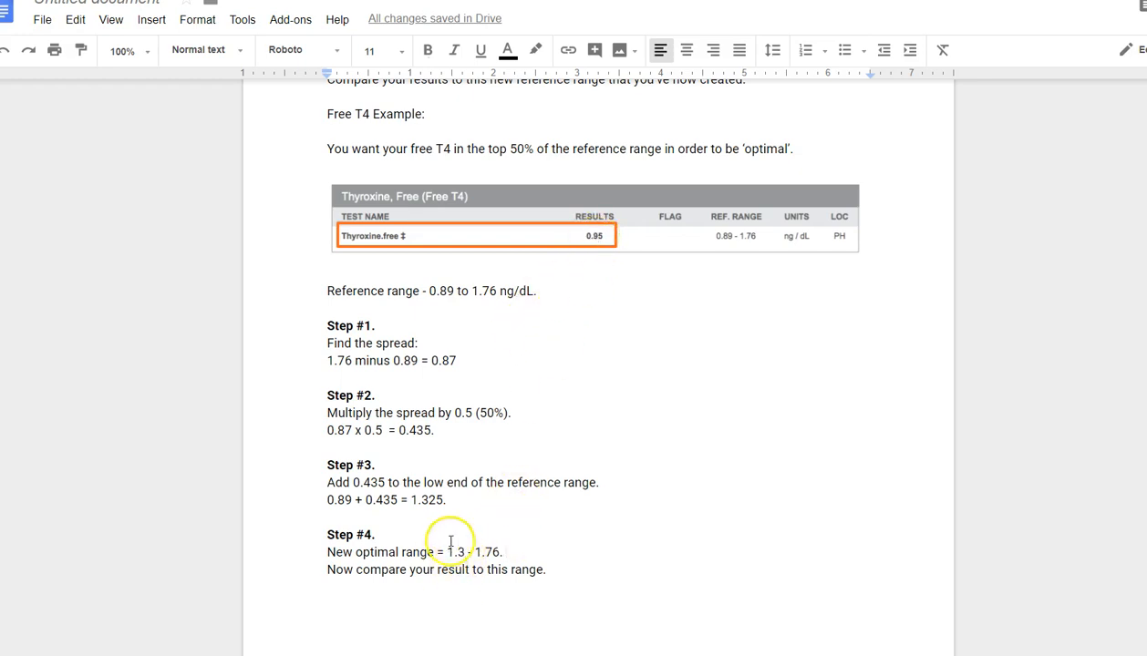
mouse_move(587, 295)
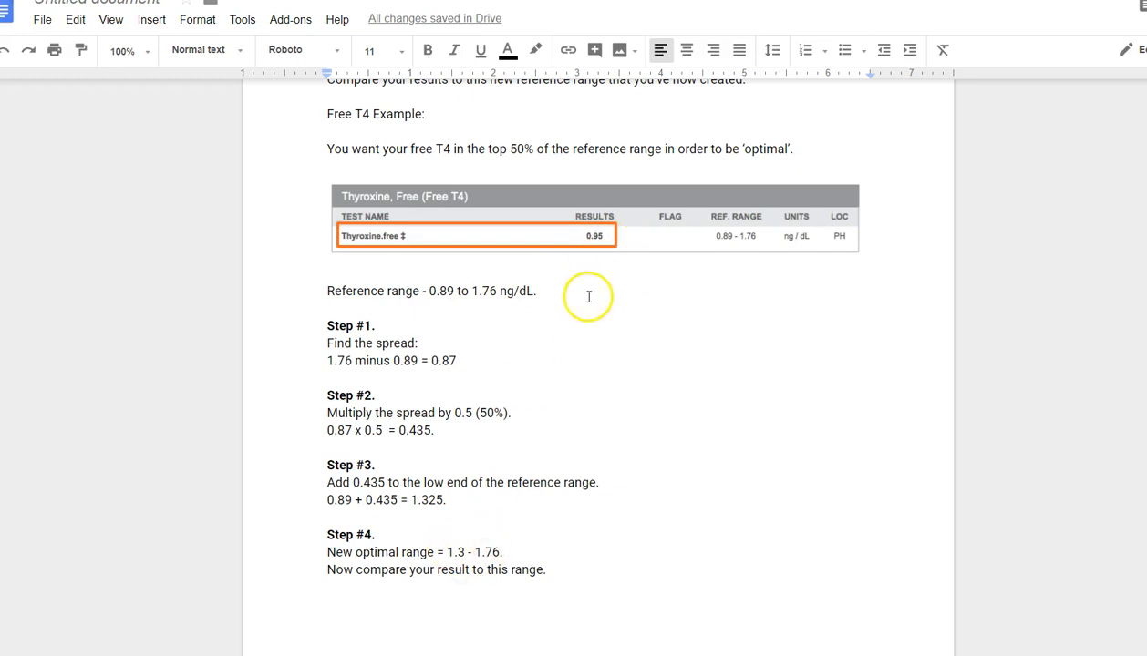
mouse_move(460, 551)
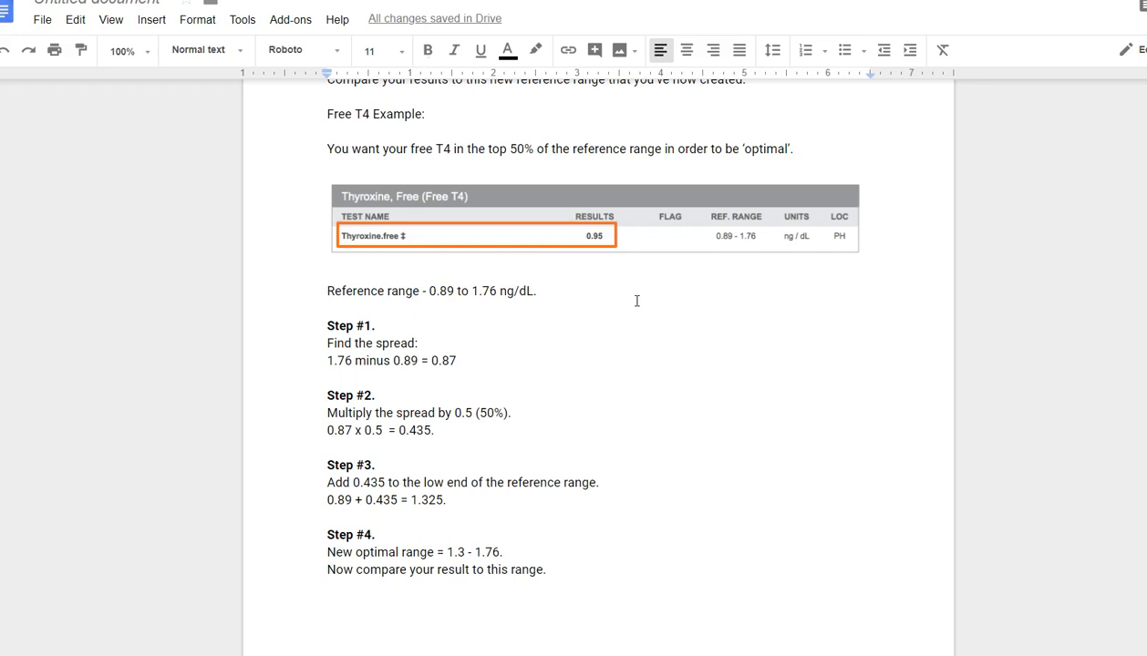
- Scroll slightly within the Free T4 steps showing the 1.3 to 1.76 optimal range
scroll(down, 3)
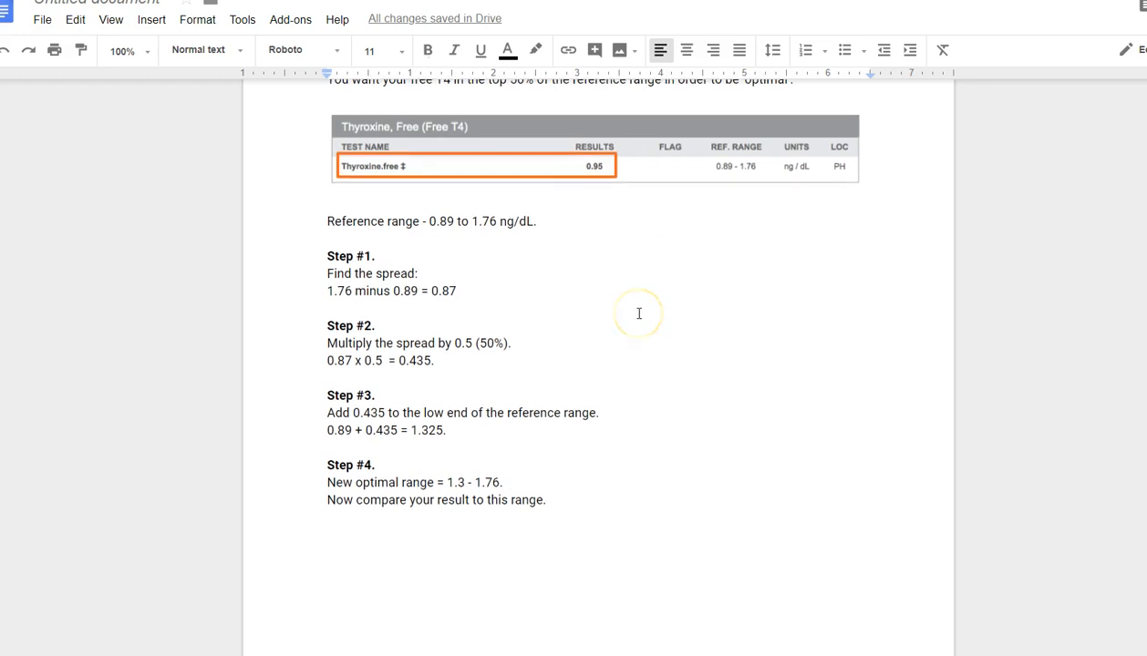
mouse_move(627, 307)
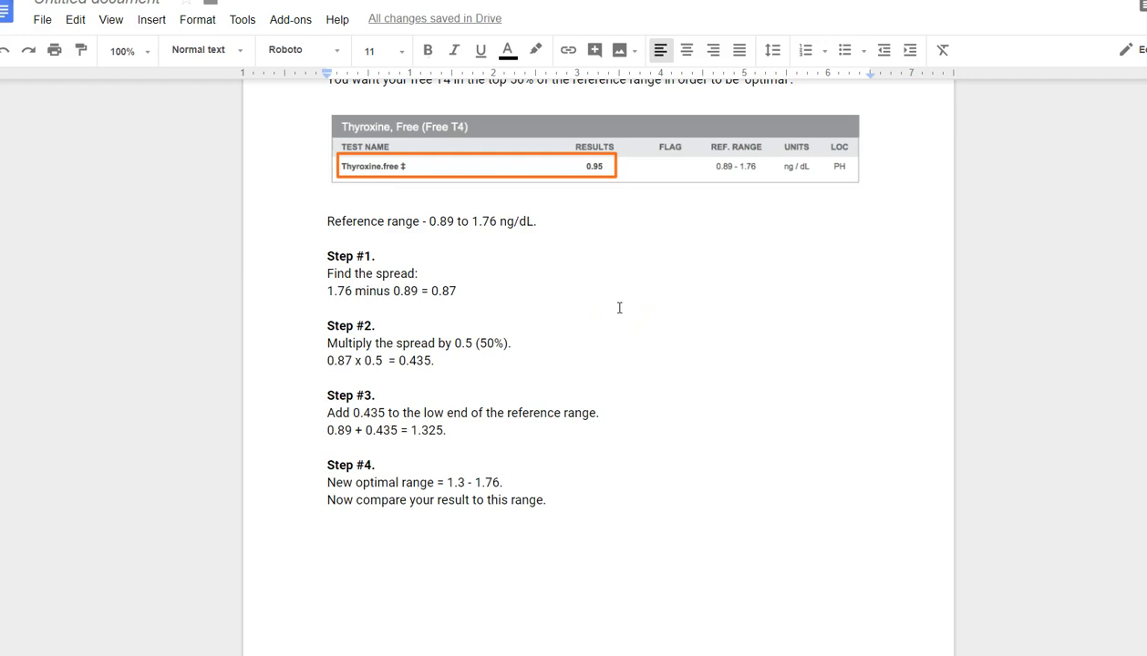
mouse_move(626, 314)
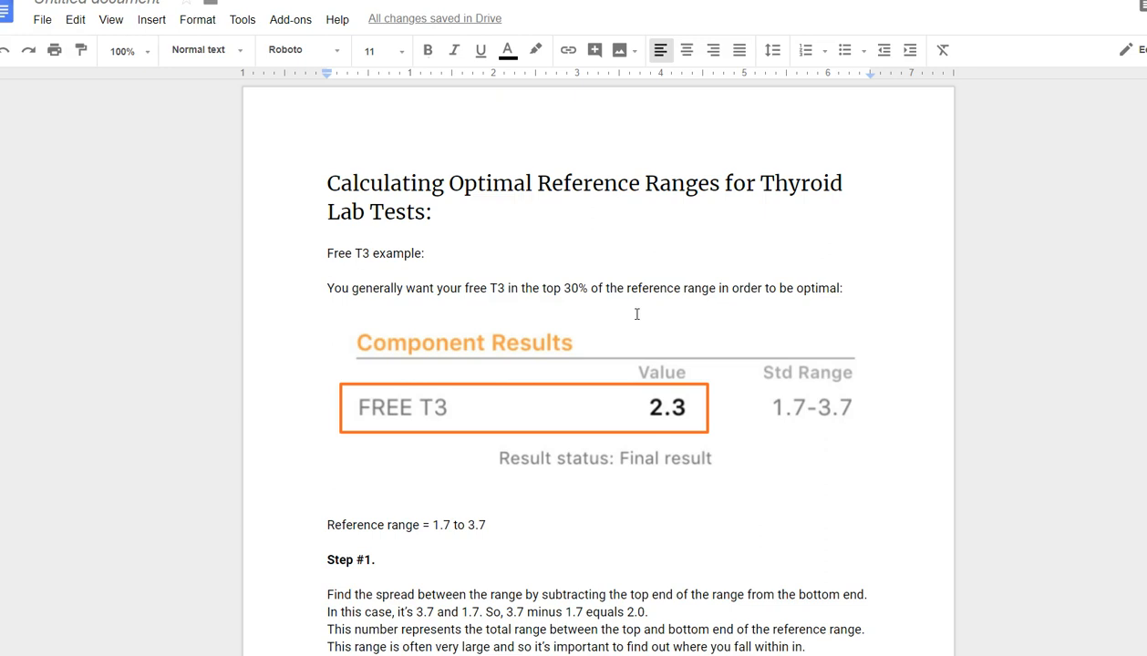
mouse_move(456, 281)
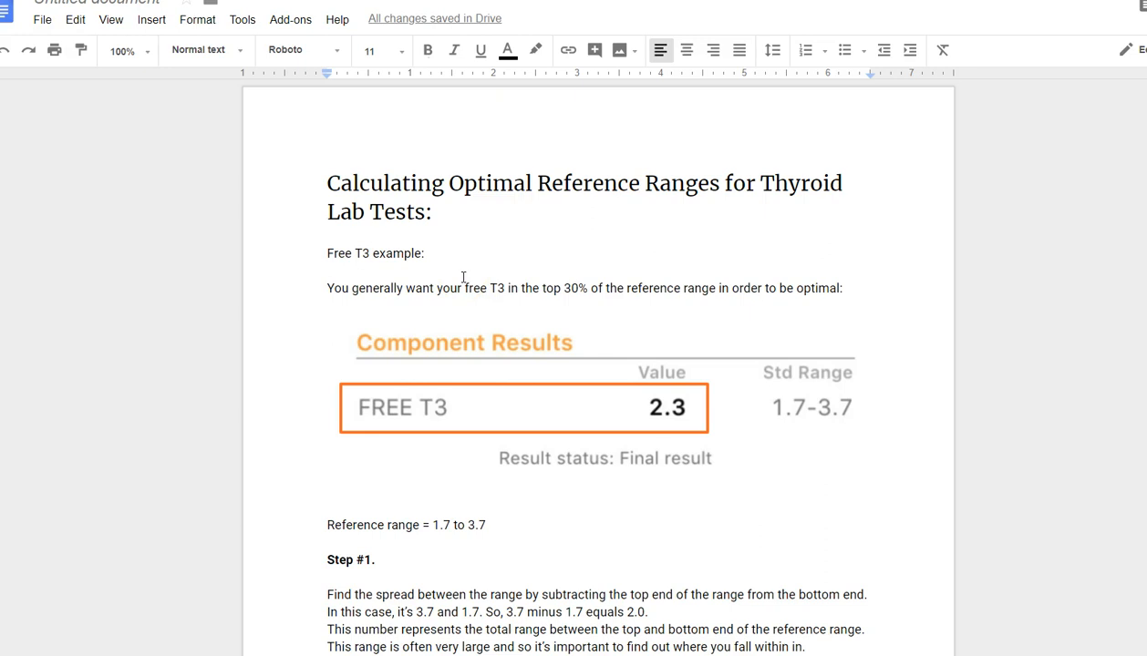
mouse_move(248, 206)
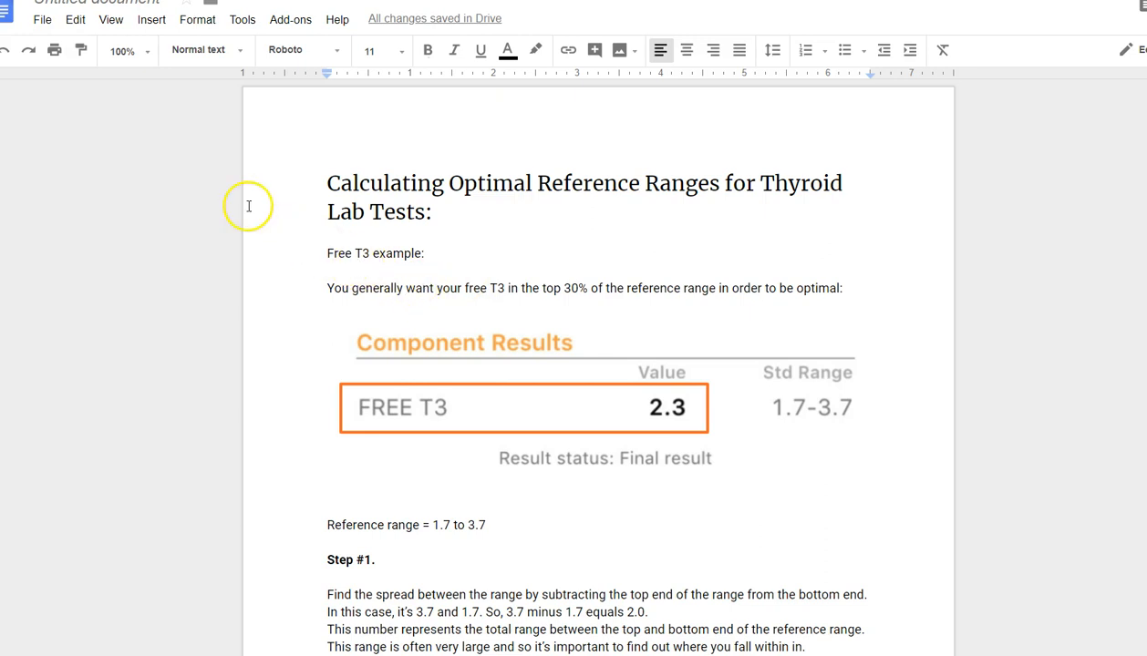